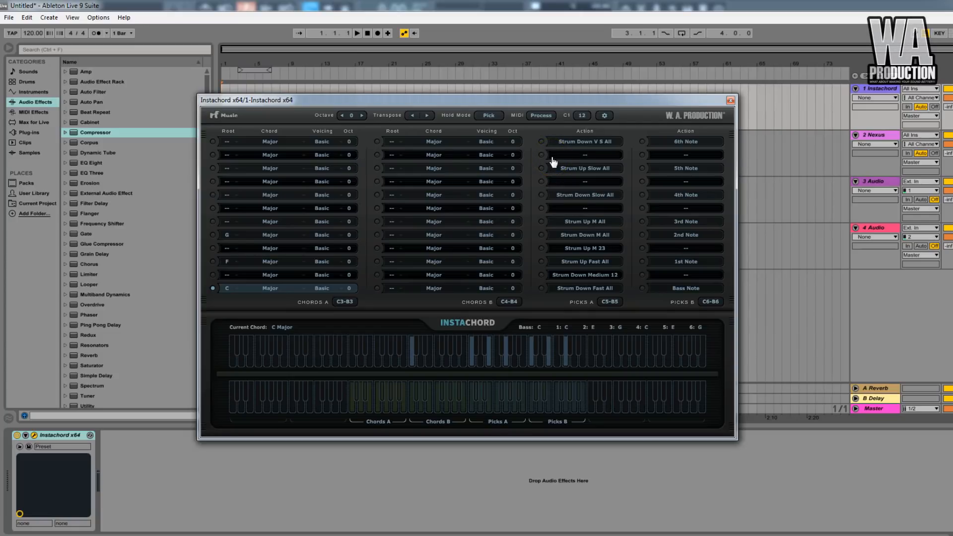
pyautogui.moveTo(535, 151)
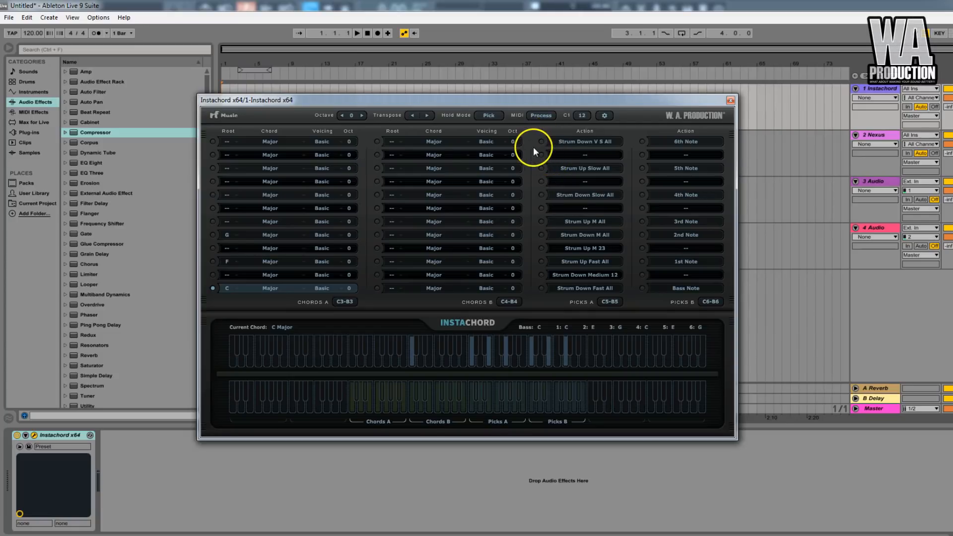
pyautogui.moveTo(292, 155)
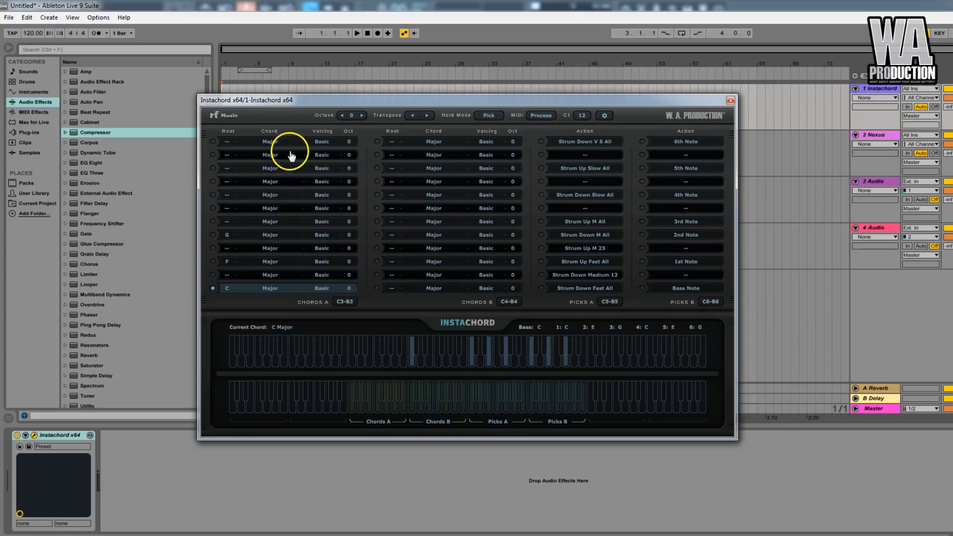
pyautogui.moveTo(553, 121)
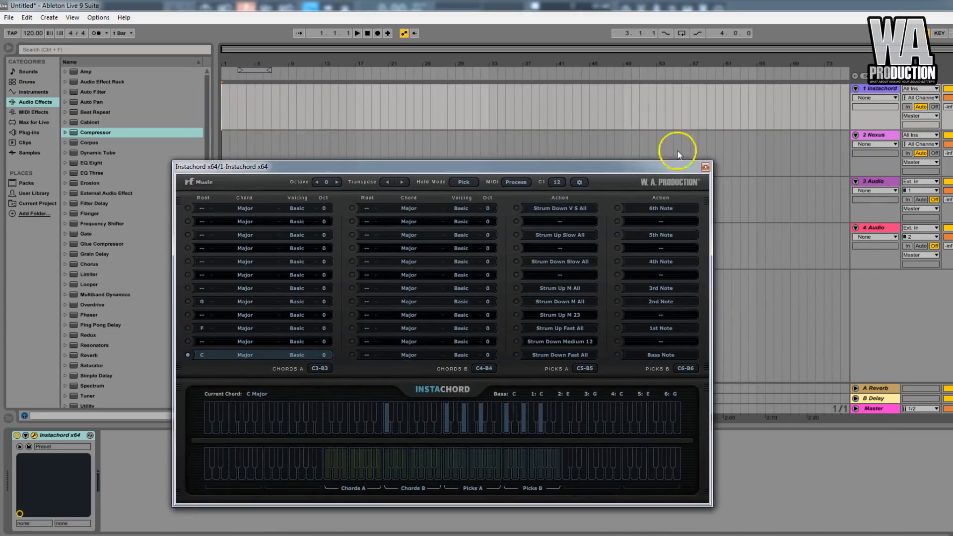
pyautogui.moveTo(894, 99)
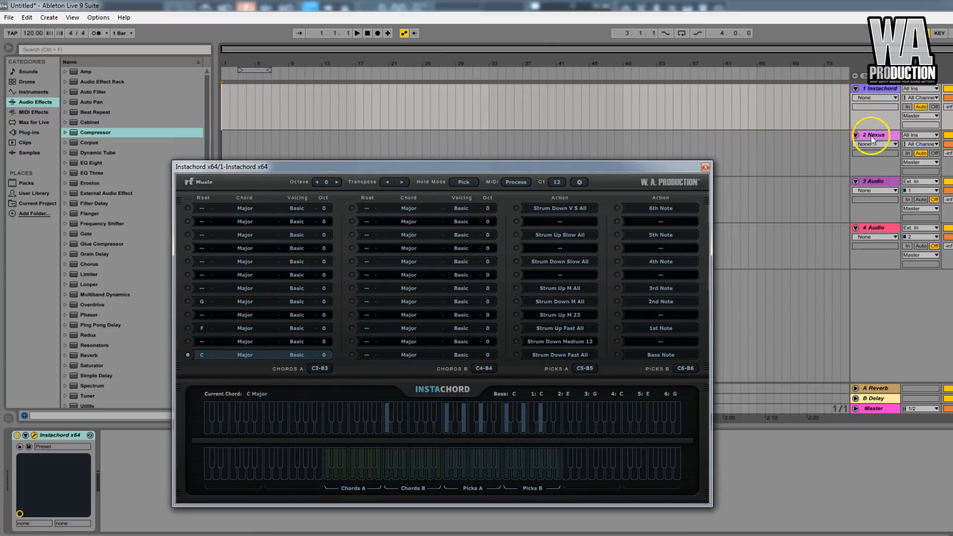
pyautogui.moveTo(614, 176)
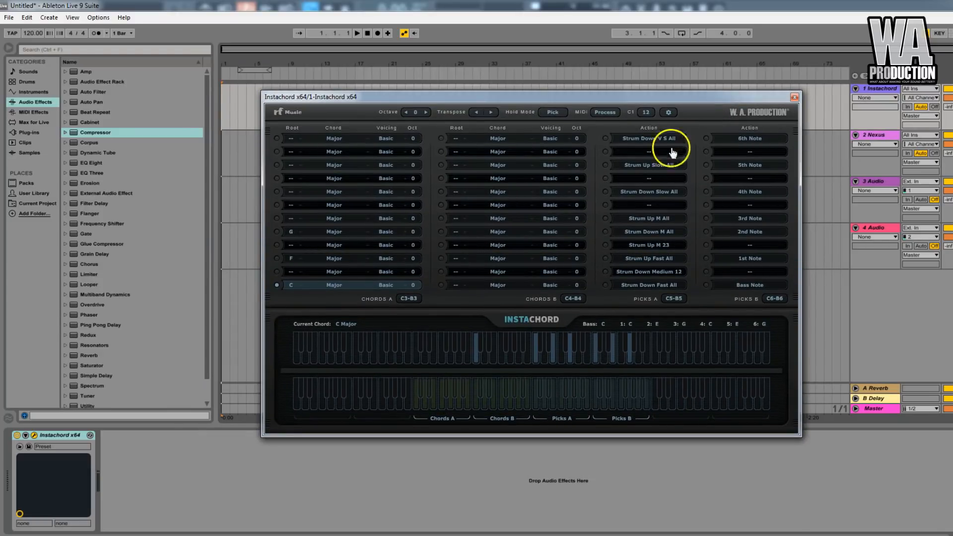
pyautogui.moveTo(650, 203)
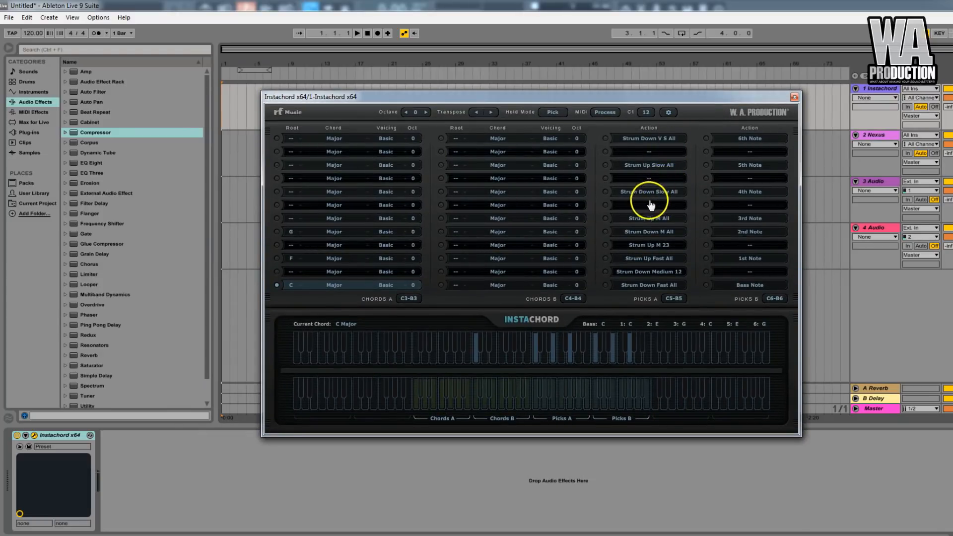
# Step: Close the Instachord plugin window
pyautogui.click(607, 194)
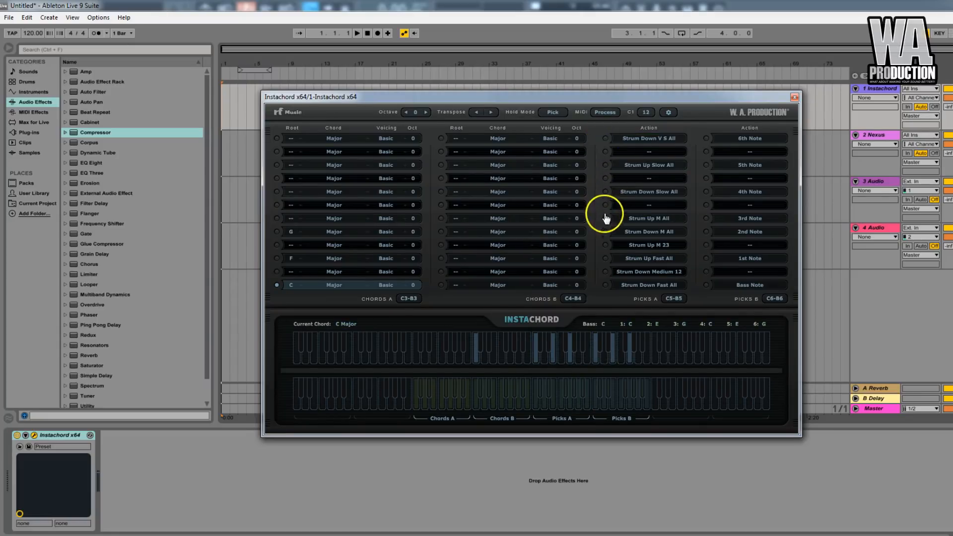
pyautogui.moveTo(609, 270)
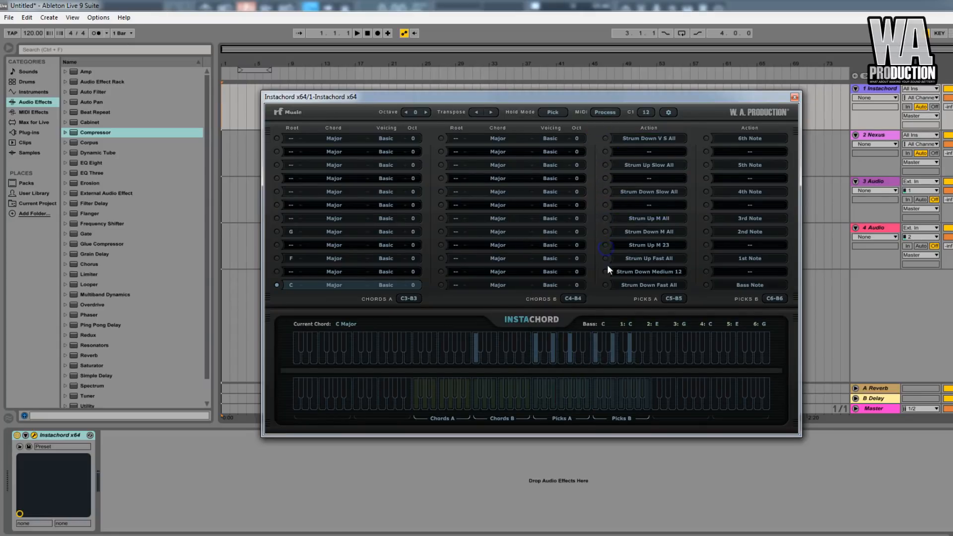
pyautogui.moveTo(775, 122)
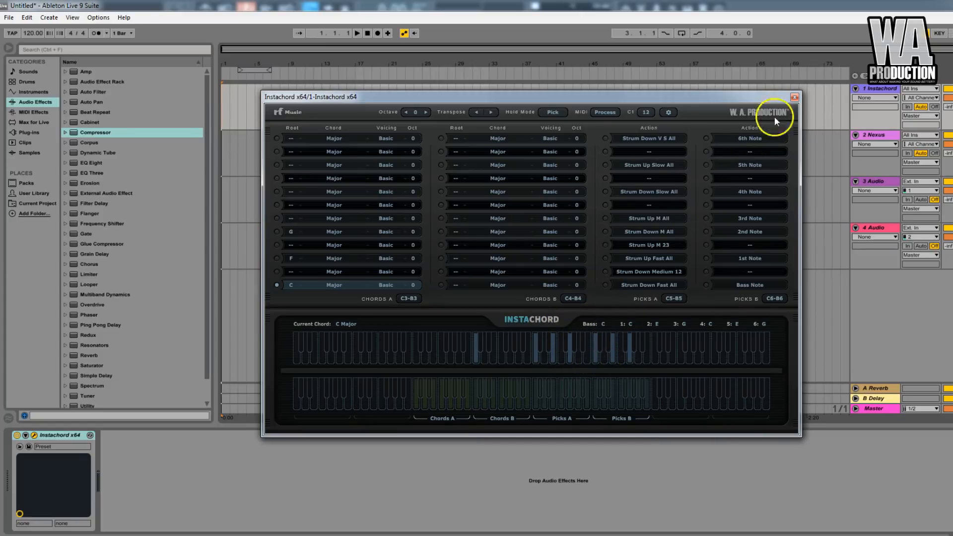
pyautogui.moveTo(795, 97)
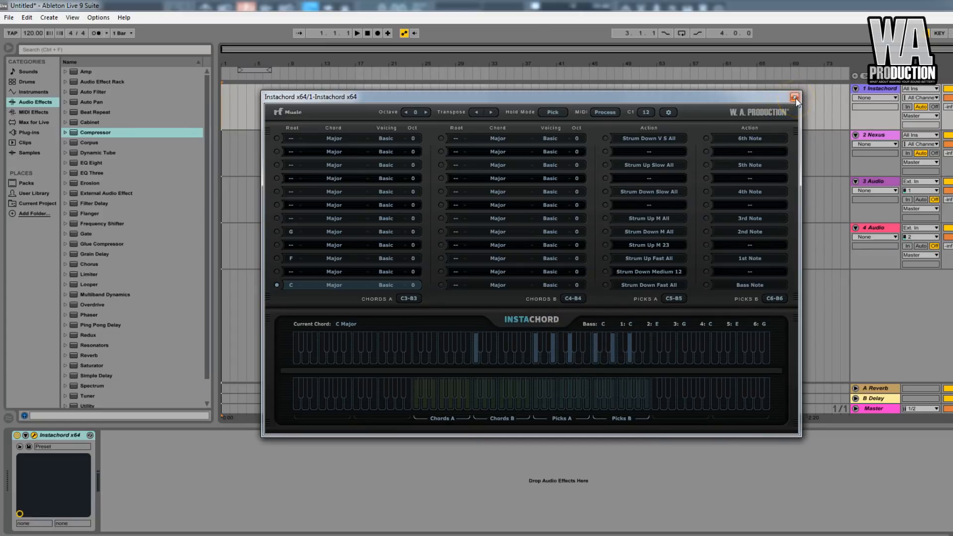
pyautogui.click(795, 96)
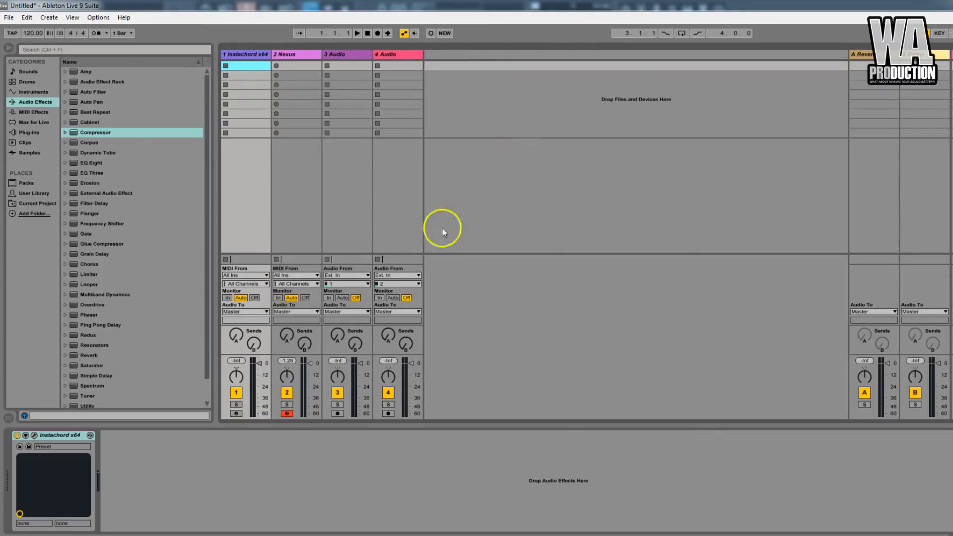
pyautogui.moveTo(287, 258)
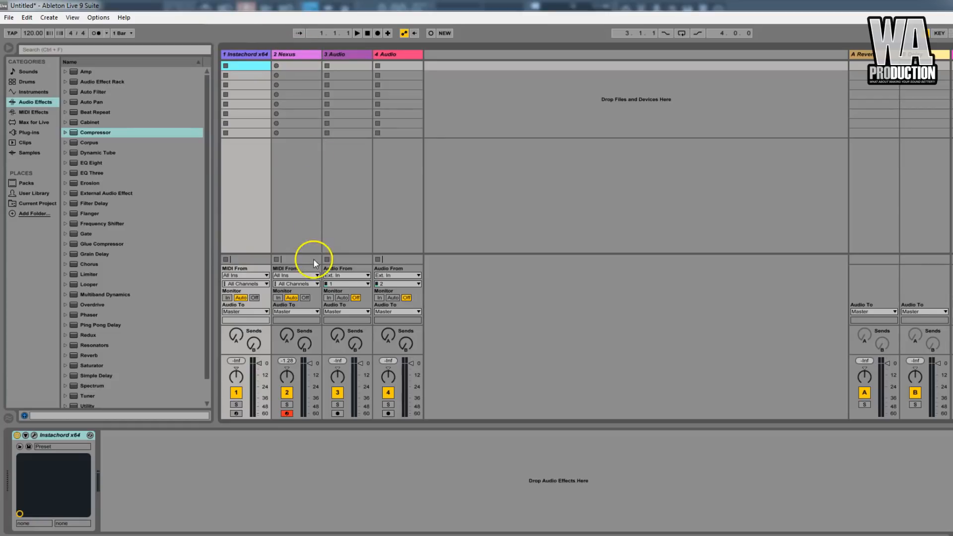
pyautogui.moveTo(304, 281)
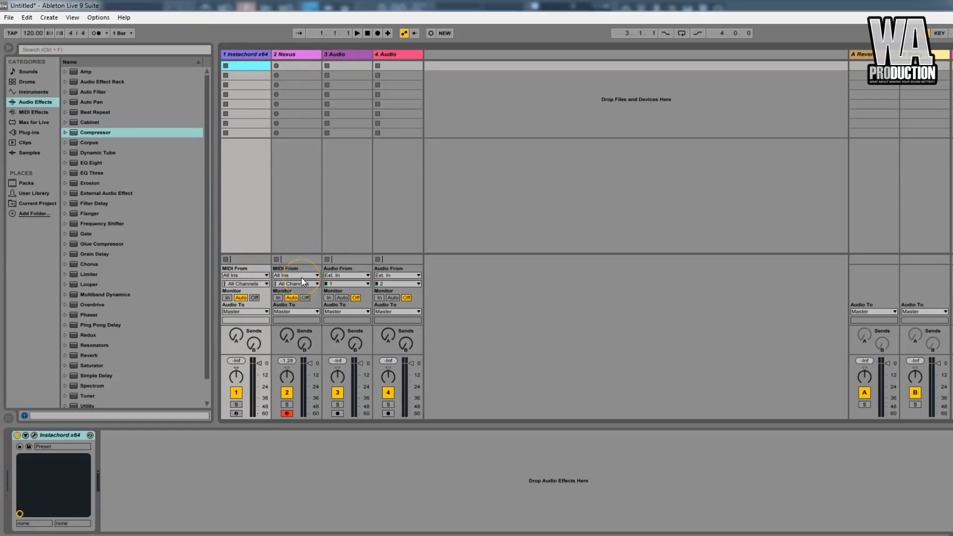
# Step: Feed the Nexus track MIDI from 1-Instachord x64 (Post FX) with Monitor set to In
pyautogui.click(312, 275)
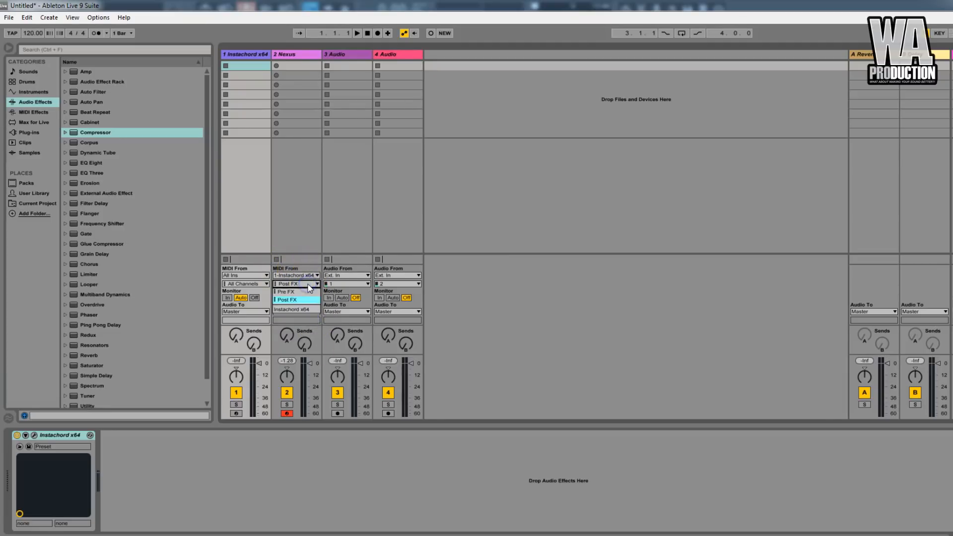
pyautogui.click(296, 309)
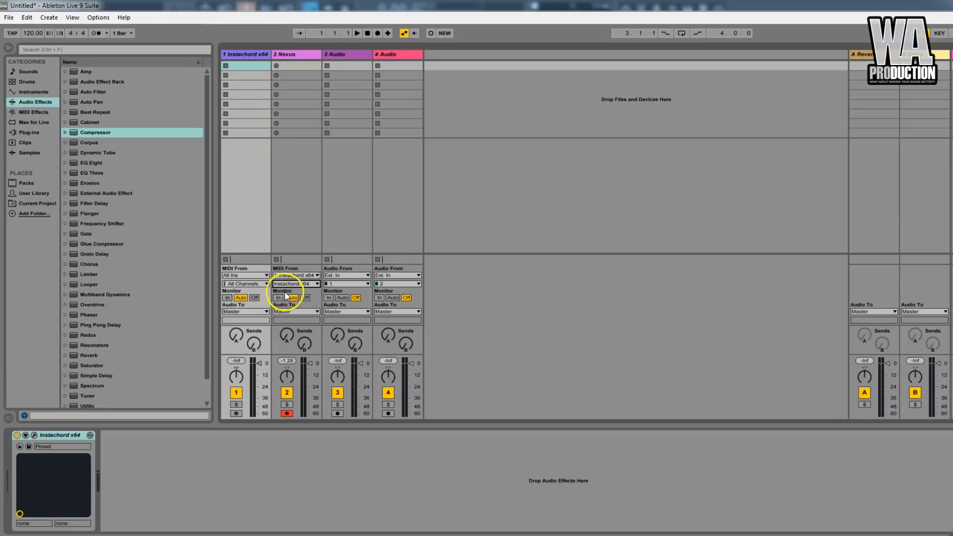
pyautogui.click(279, 298)
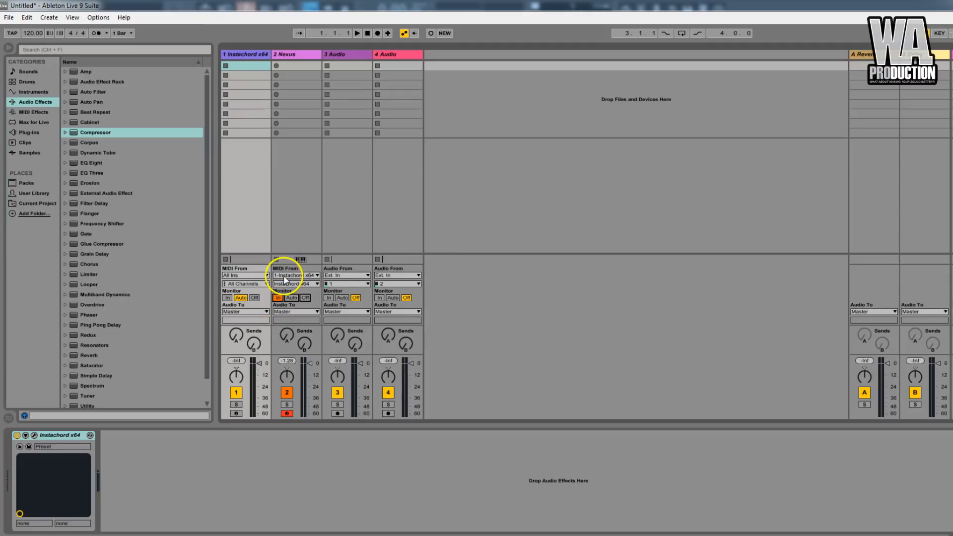
pyautogui.moveTo(270, 119)
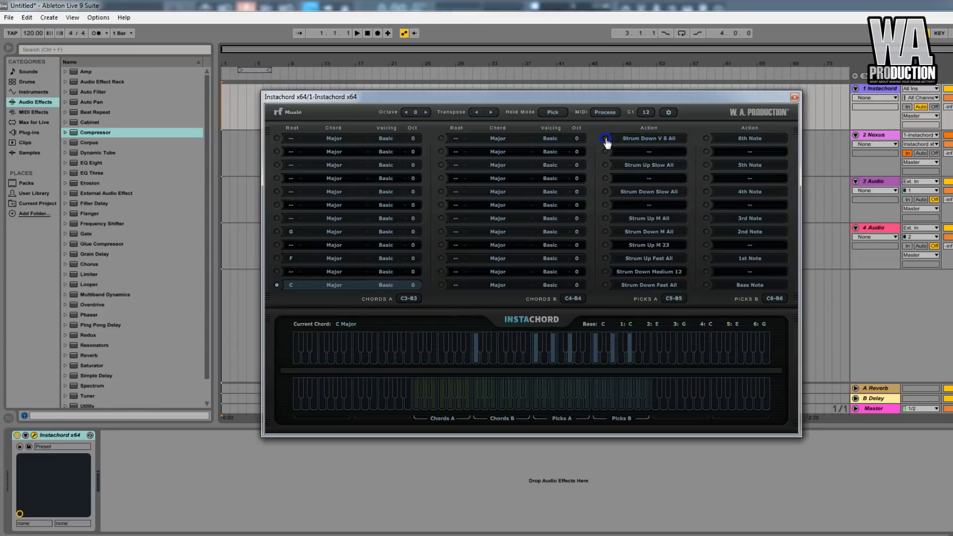
# Step: Play the F Major chord and trigger strum actions such as Strum Up M All to test the routing
pyautogui.click(605, 192)
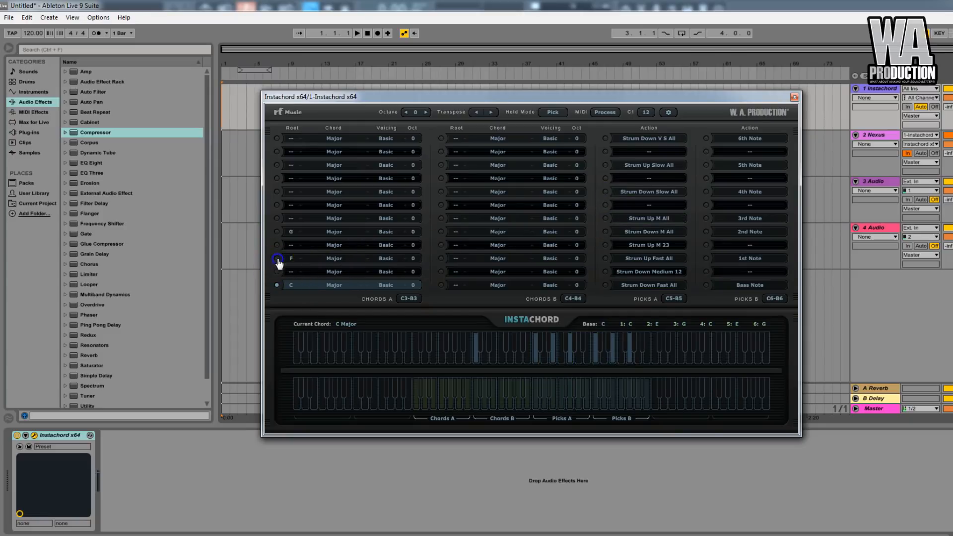
pyautogui.click(277, 258)
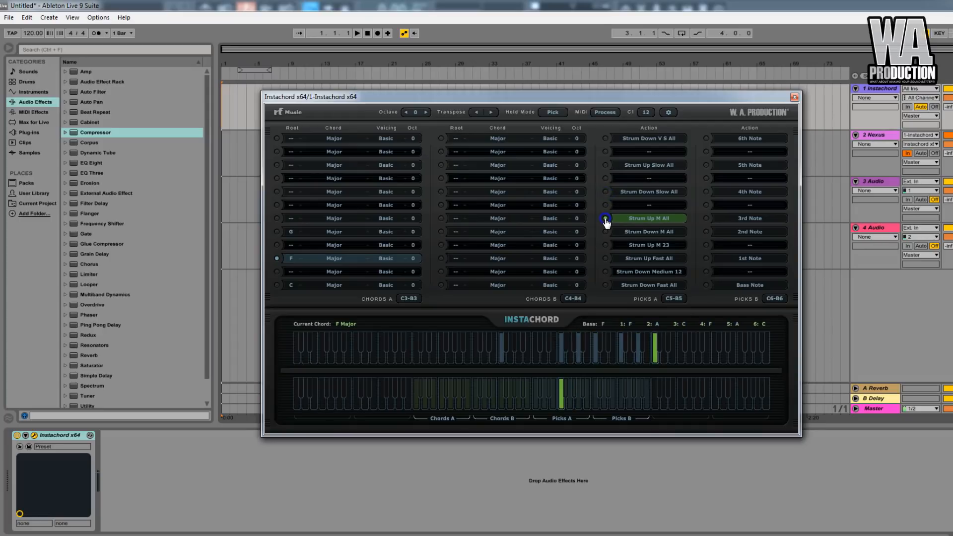
pyautogui.click(605, 219)
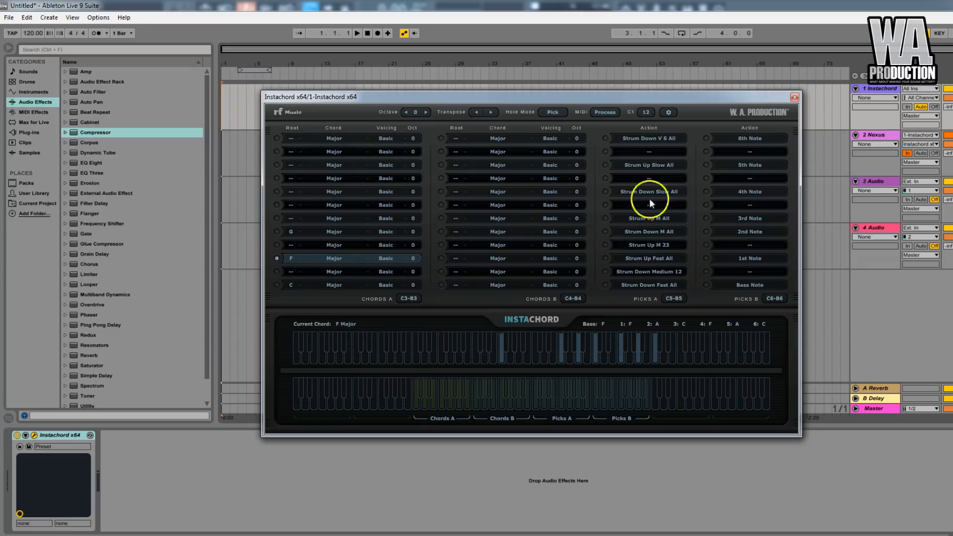
pyautogui.click(795, 96)
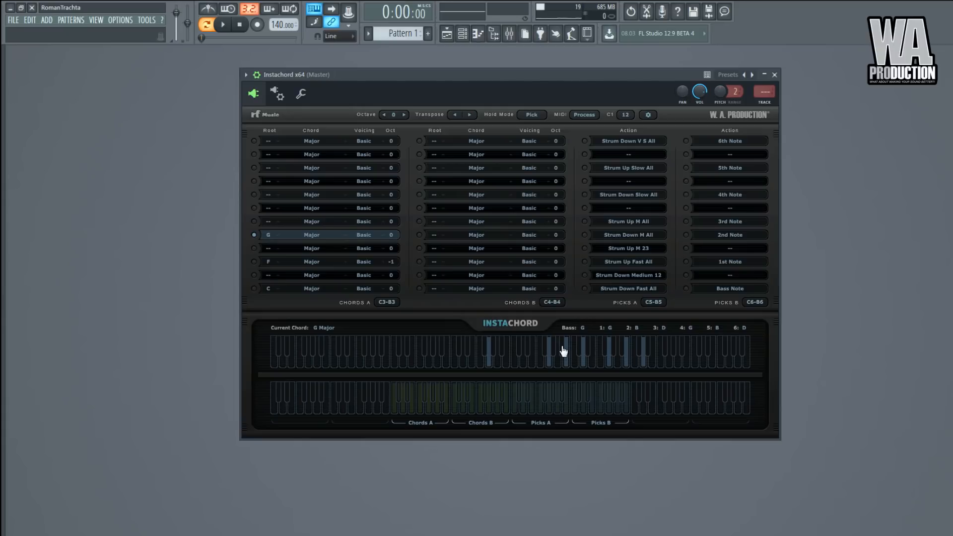
pyautogui.moveTo(521, 118)
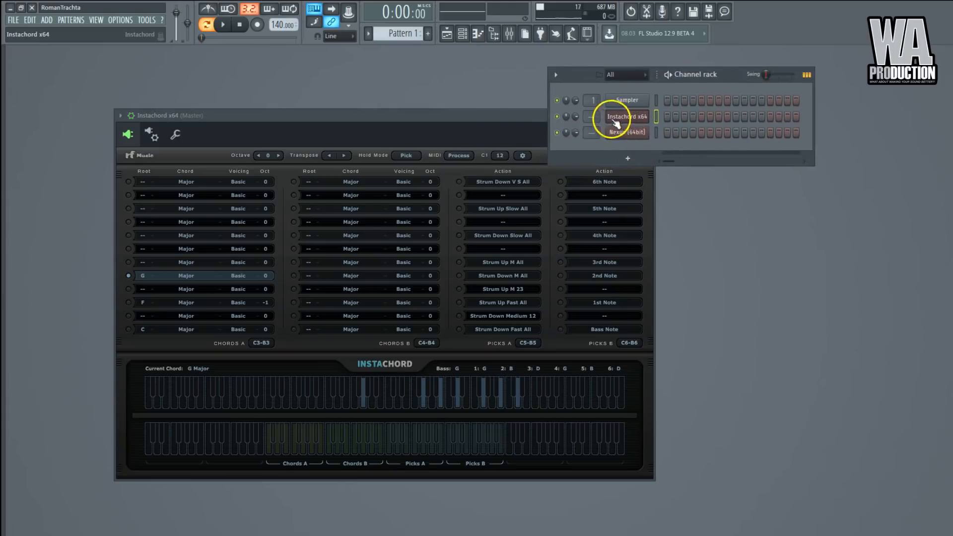
# Step: View the Nexus plugin's settings and MIDI ports, then bring up Instachord's window
pyautogui.click(627, 132)
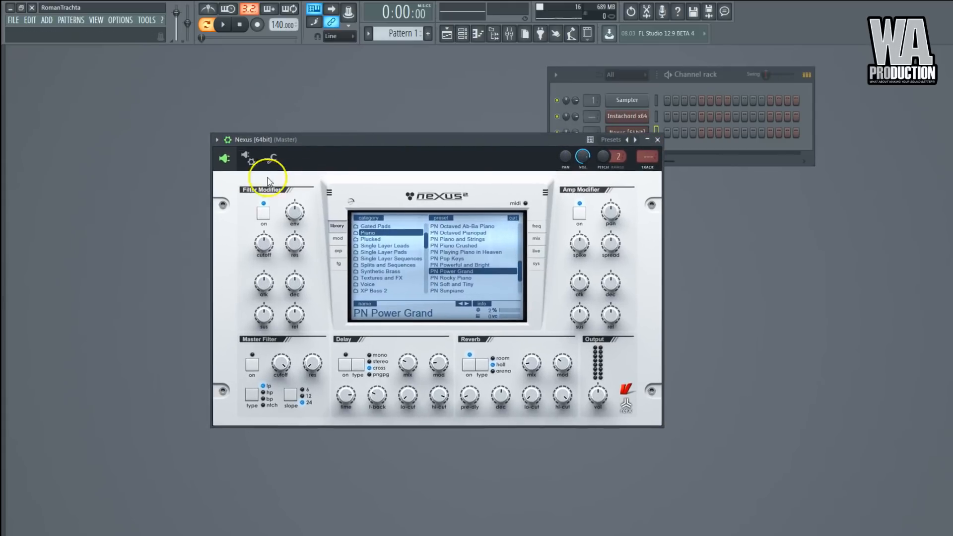
pyautogui.click(222, 159)
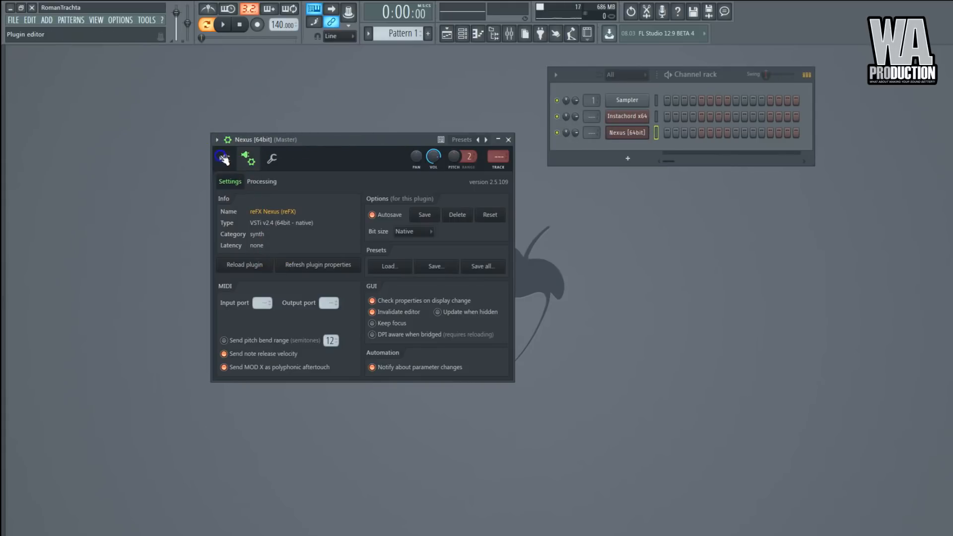
pyautogui.click(627, 116)
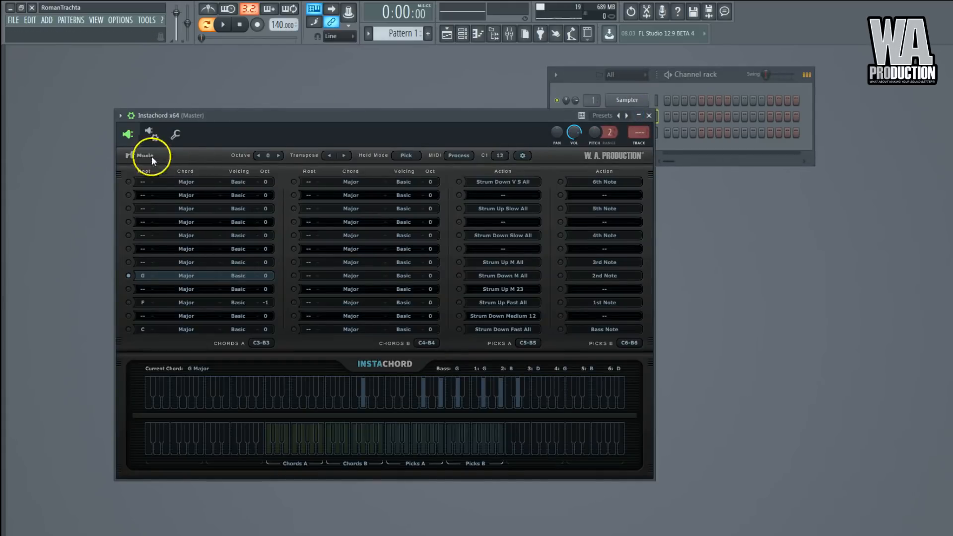
# Step: Set Instachord's wrapper MIDI Output port to 1
pyautogui.click(175, 134)
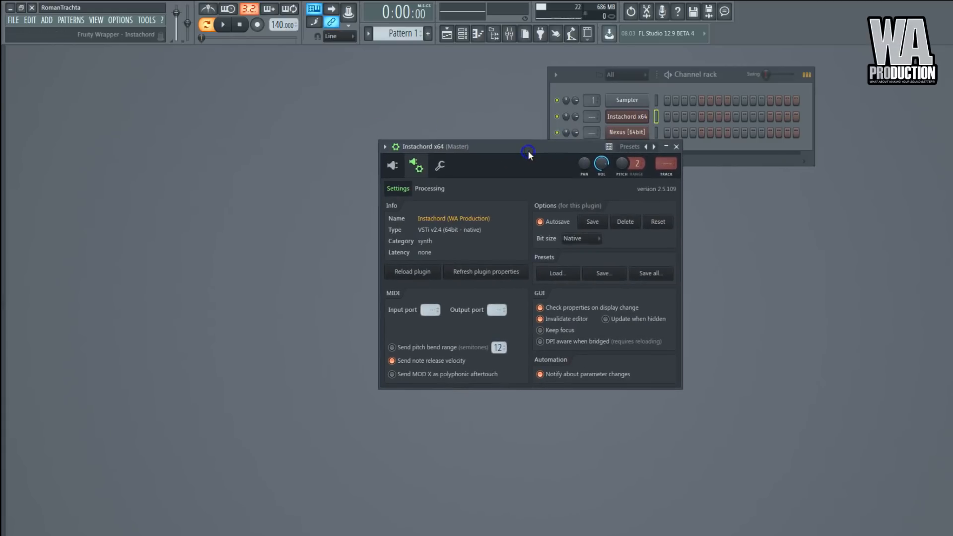
pyautogui.moveTo(398, 307)
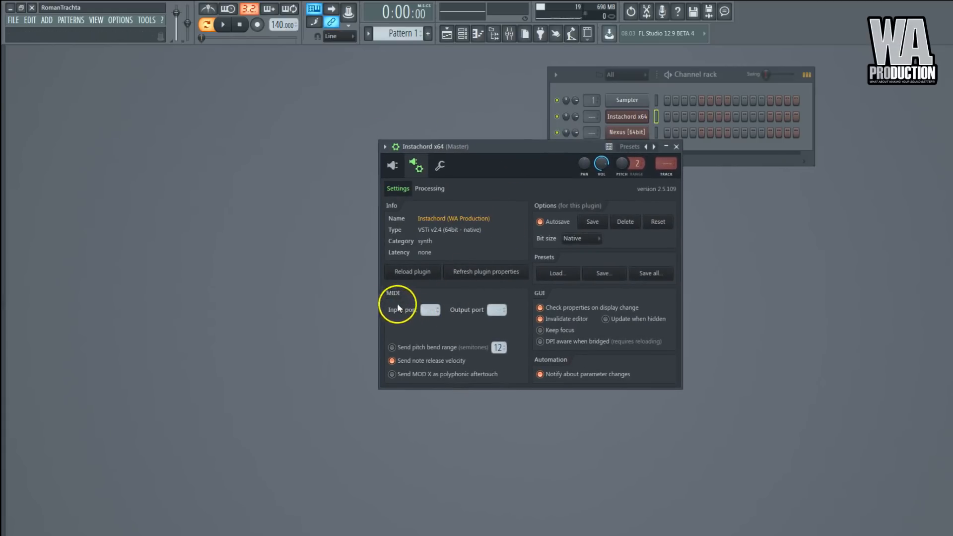
pyautogui.moveTo(412, 370)
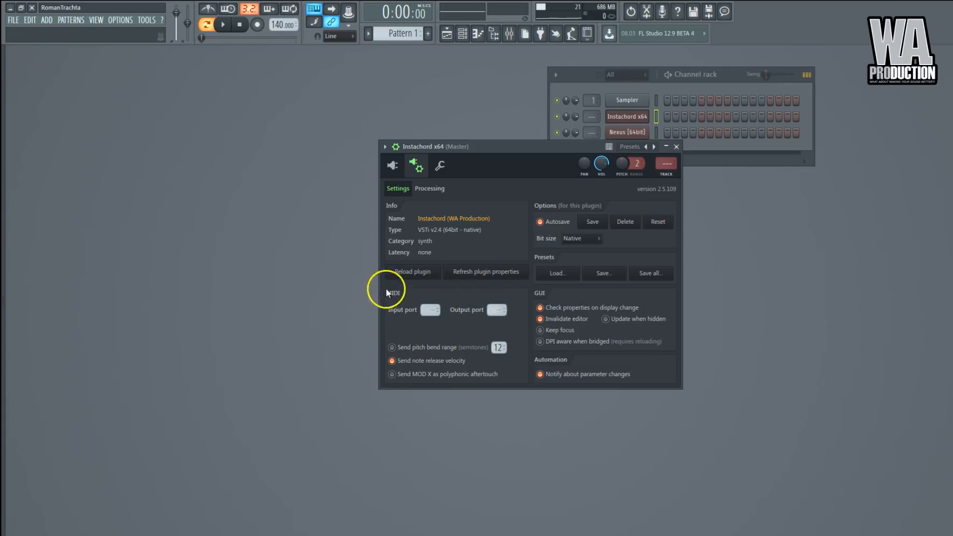
pyautogui.moveTo(497, 310)
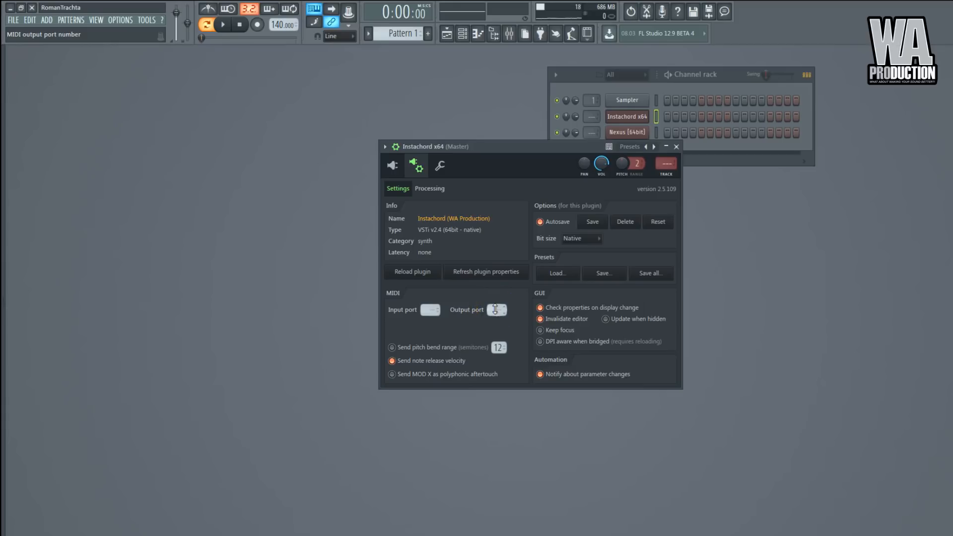
pyautogui.click(498, 310)
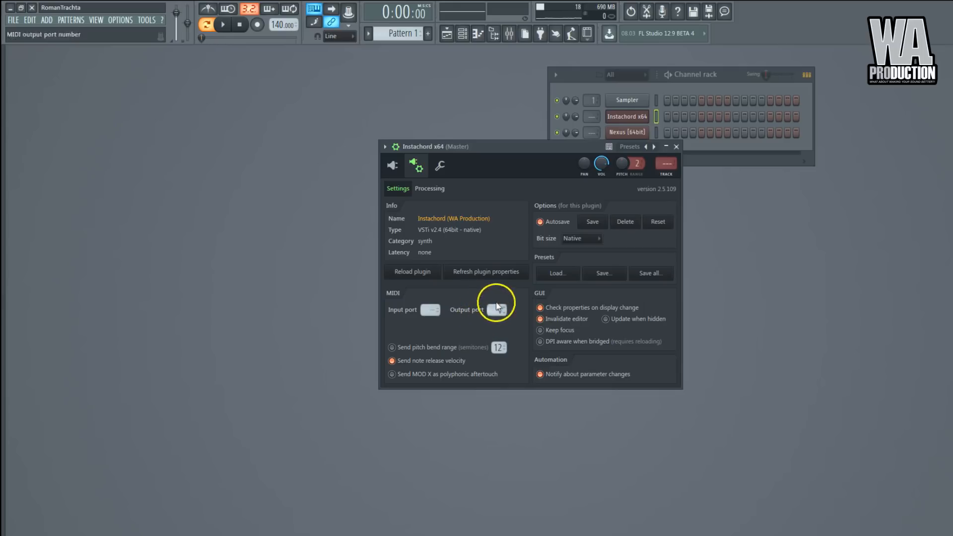
pyautogui.click(497, 310)
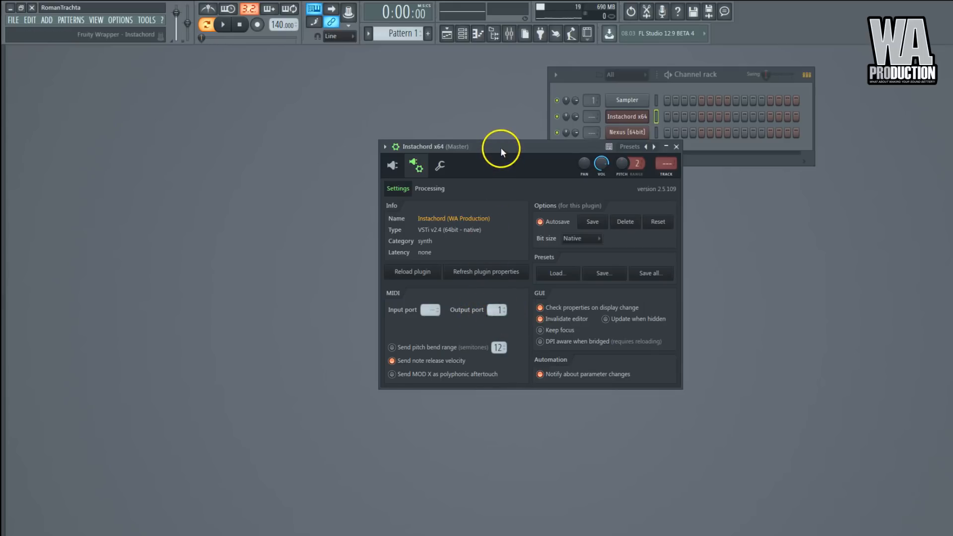
pyautogui.moveTo(456, 318)
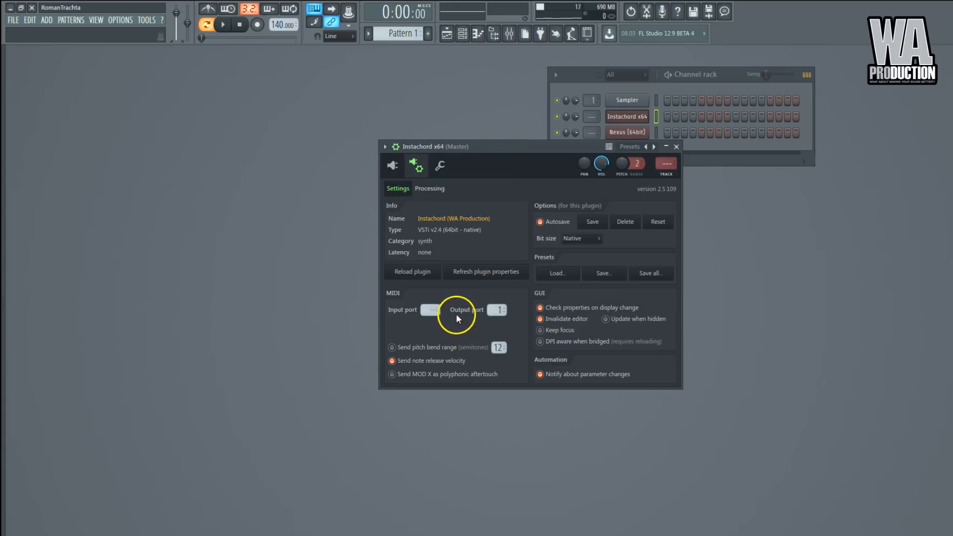
# Step: Set Nexus's wrapper MIDI Input port to 1 and return to its synth interface
pyautogui.click(392, 166)
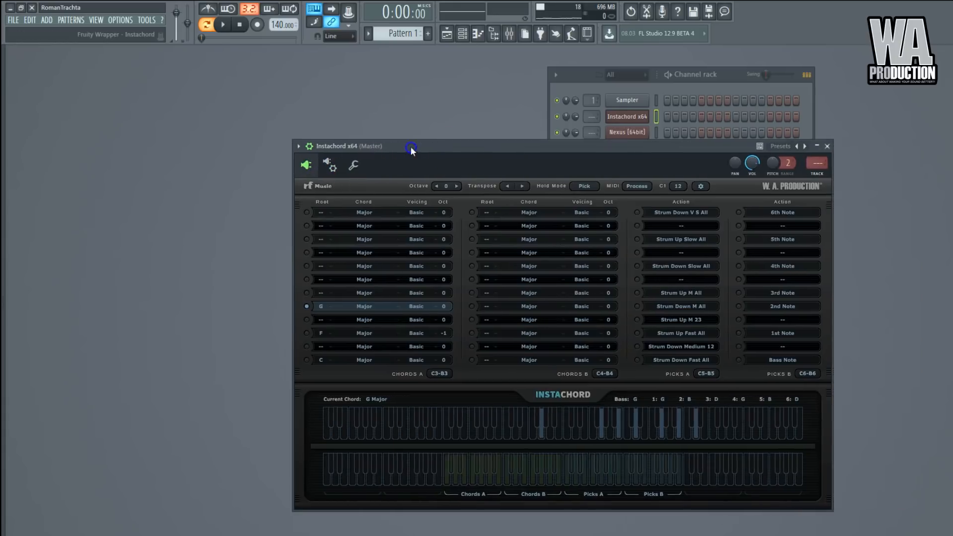
pyautogui.click(626, 132)
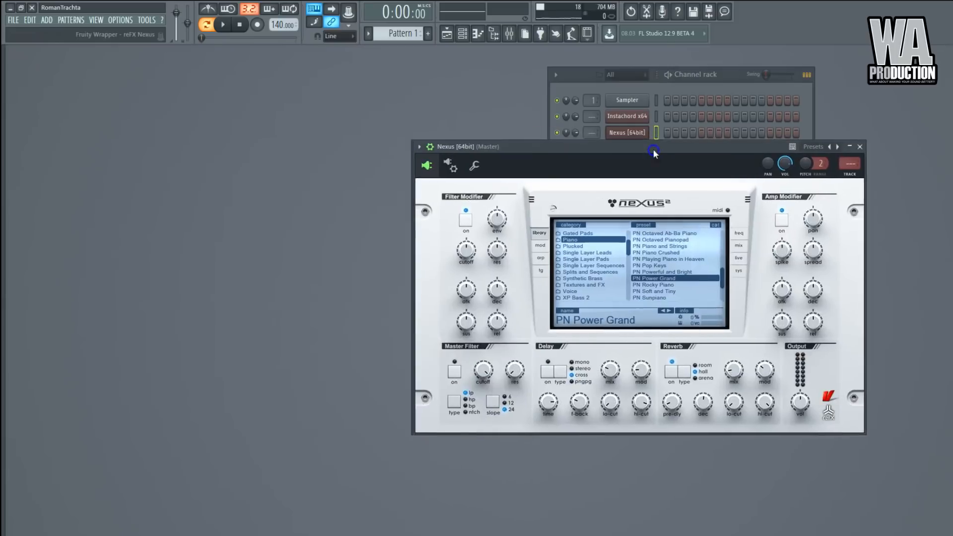
pyautogui.click(453, 166)
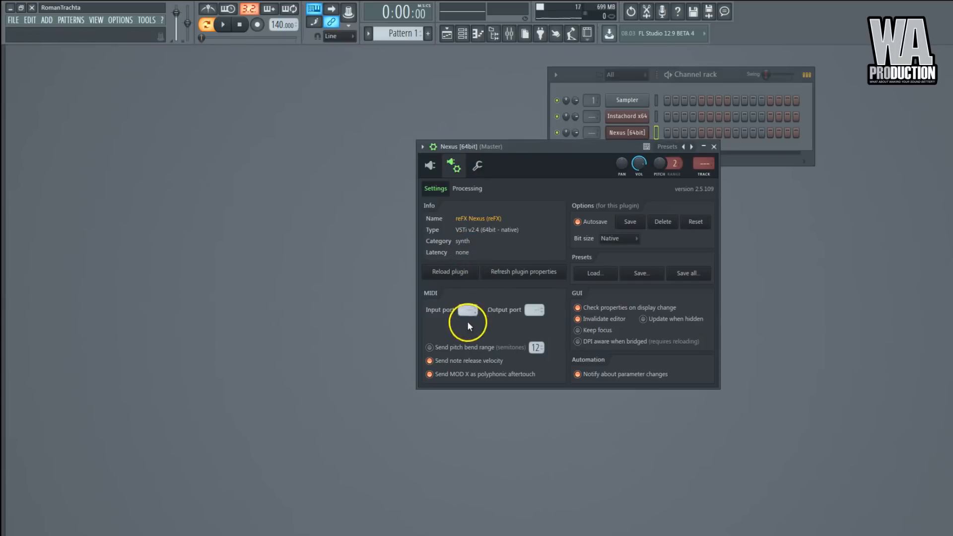
pyautogui.moveTo(413, 183)
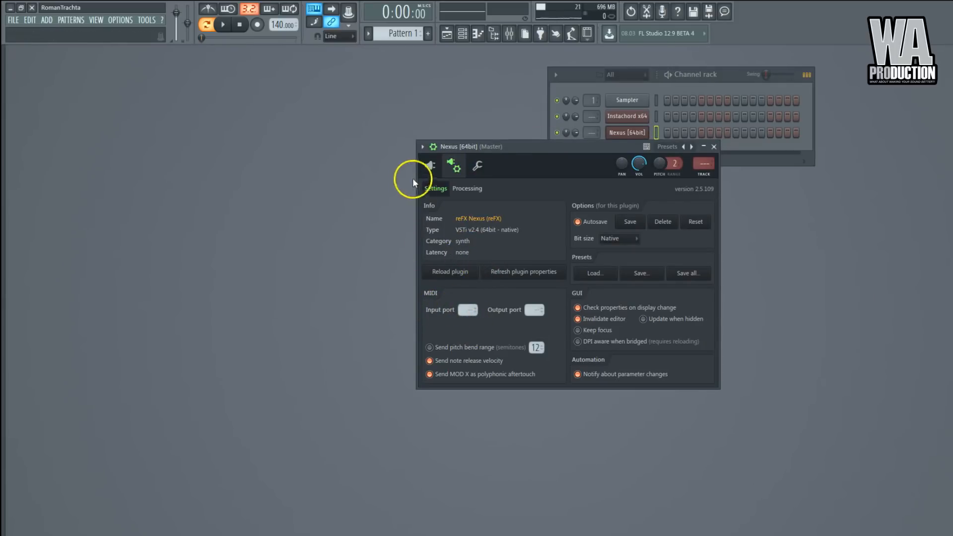
pyautogui.moveTo(473, 319)
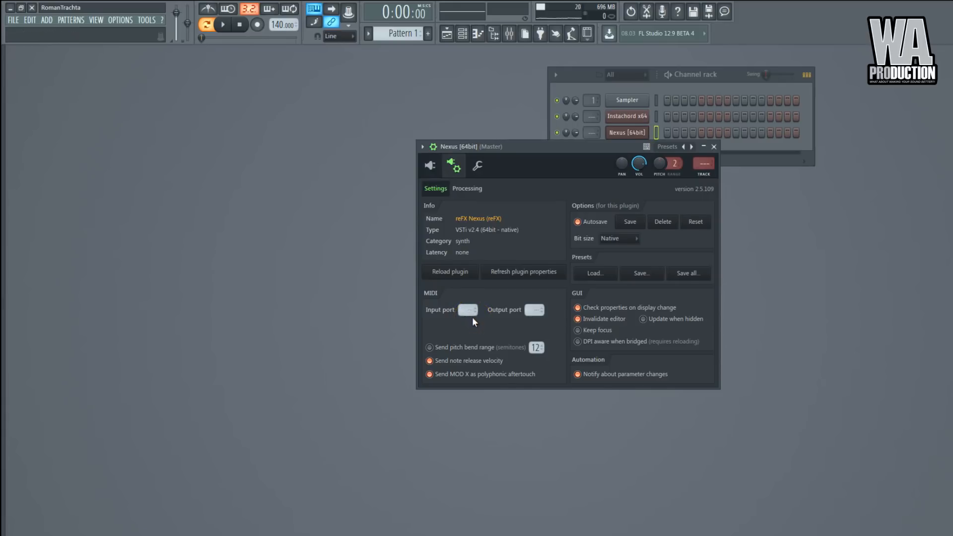
pyautogui.click(466, 310)
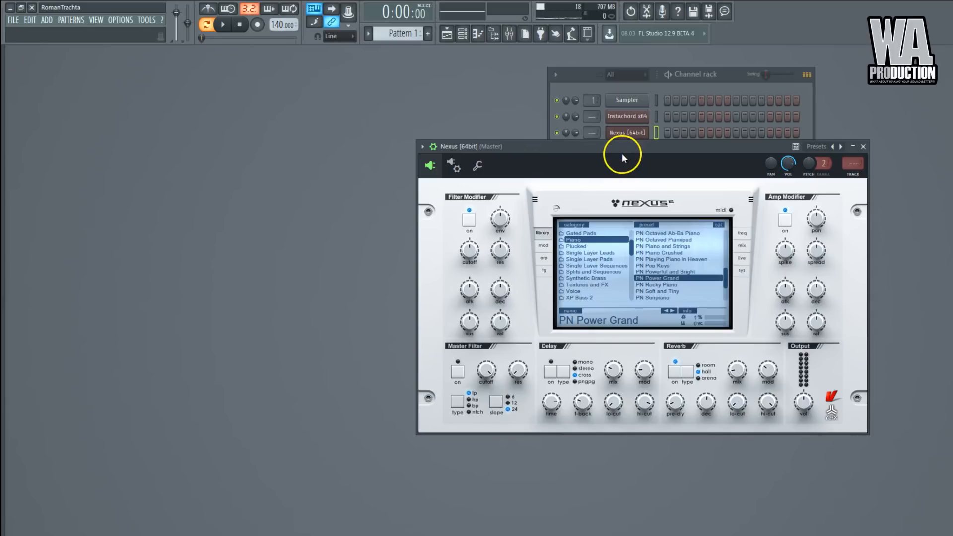
pyautogui.click(454, 166)
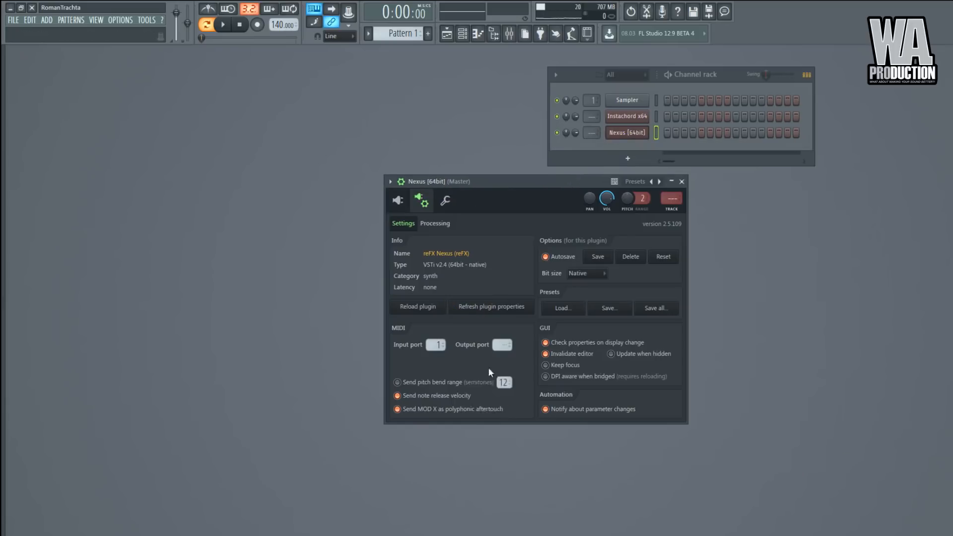
pyautogui.click(397, 201)
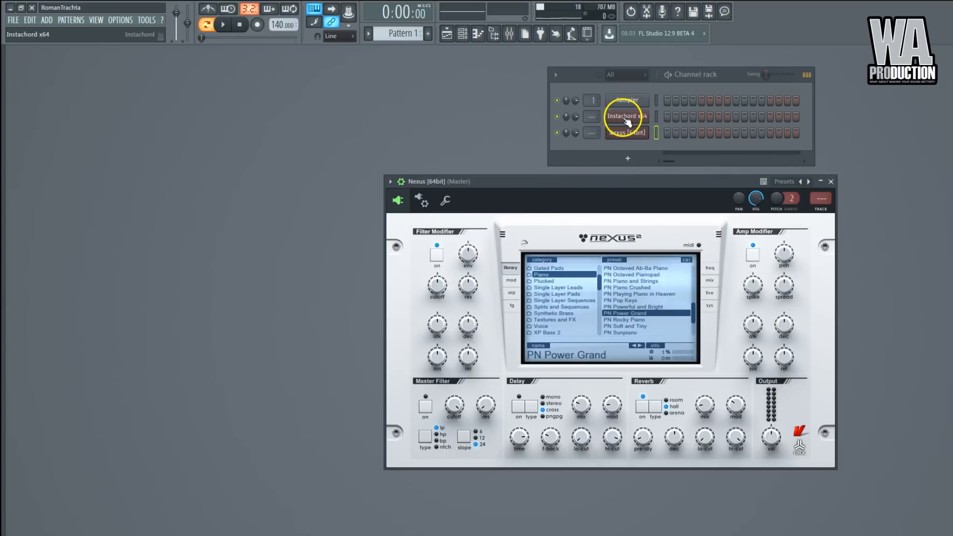
# Step: Bring Instachord's window back up from the Channel rack
pyautogui.click(627, 117)
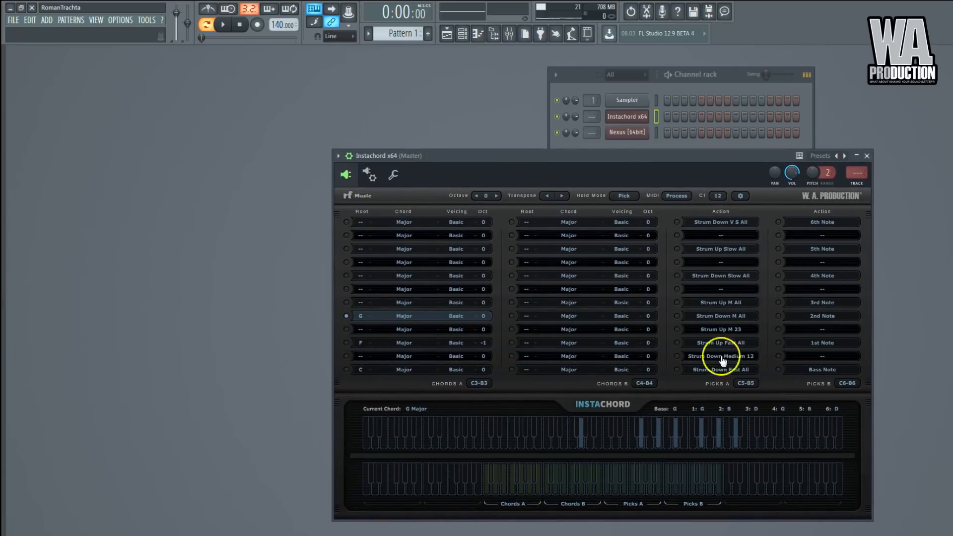
pyautogui.click(627, 132)
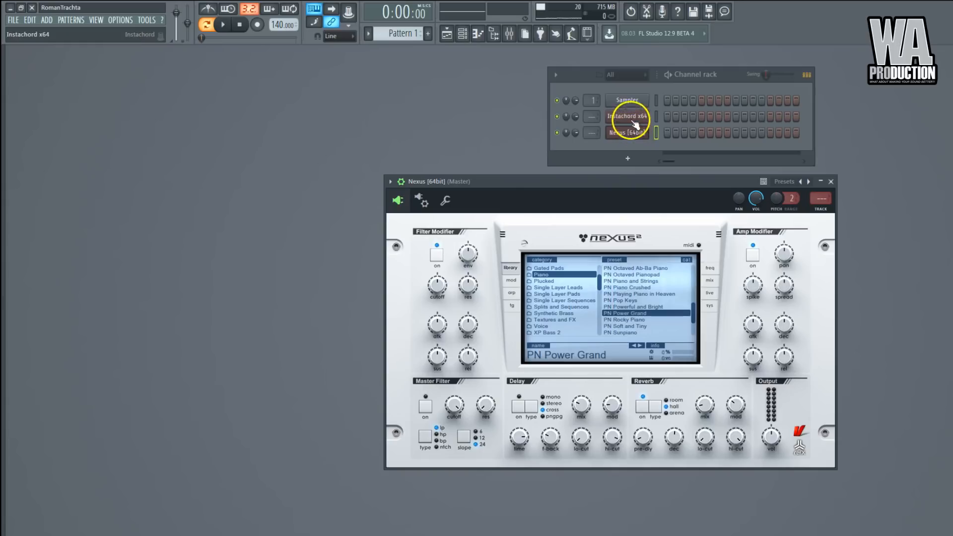
pyautogui.click(627, 116)
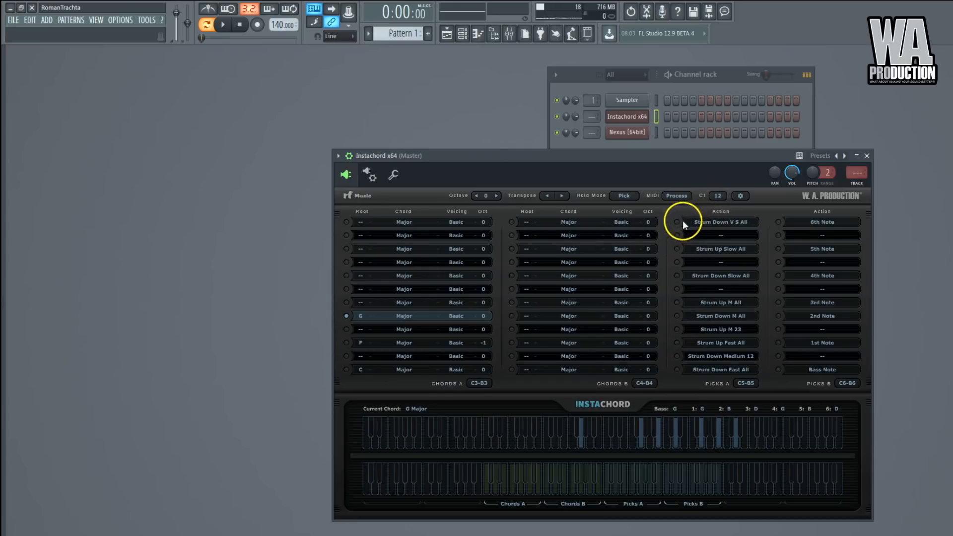
pyautogui.moveTo(616, 161)
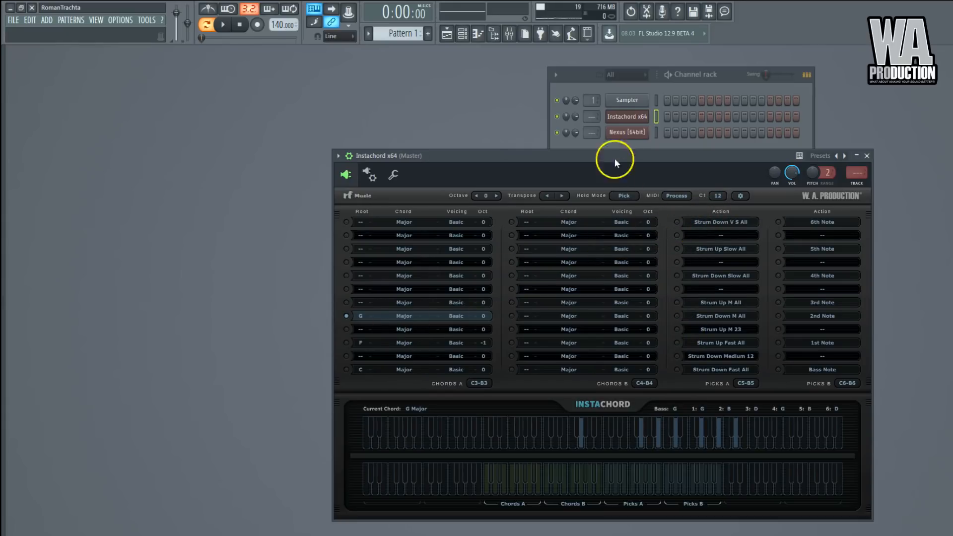
pyautogui.moveTo(662, 189)
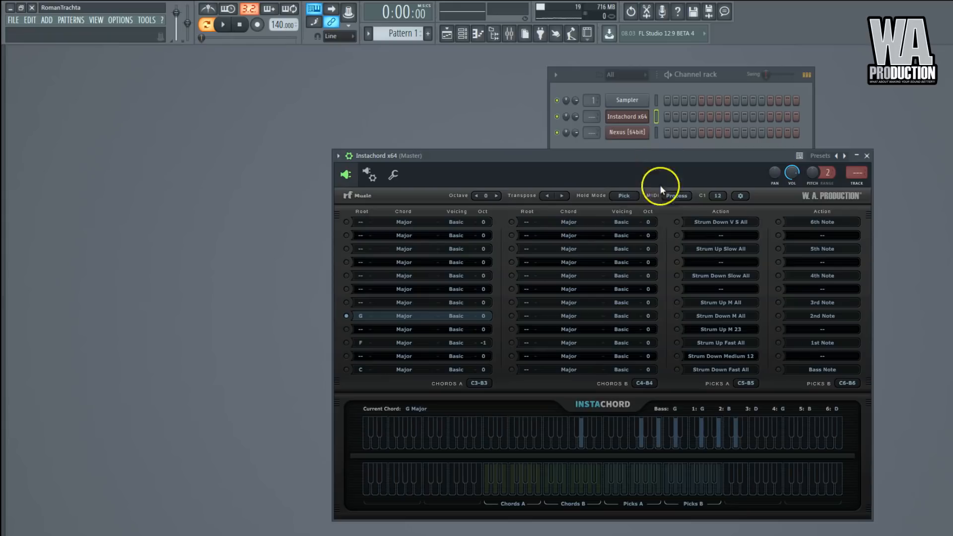
pyautogui.moveTo(681, 227)
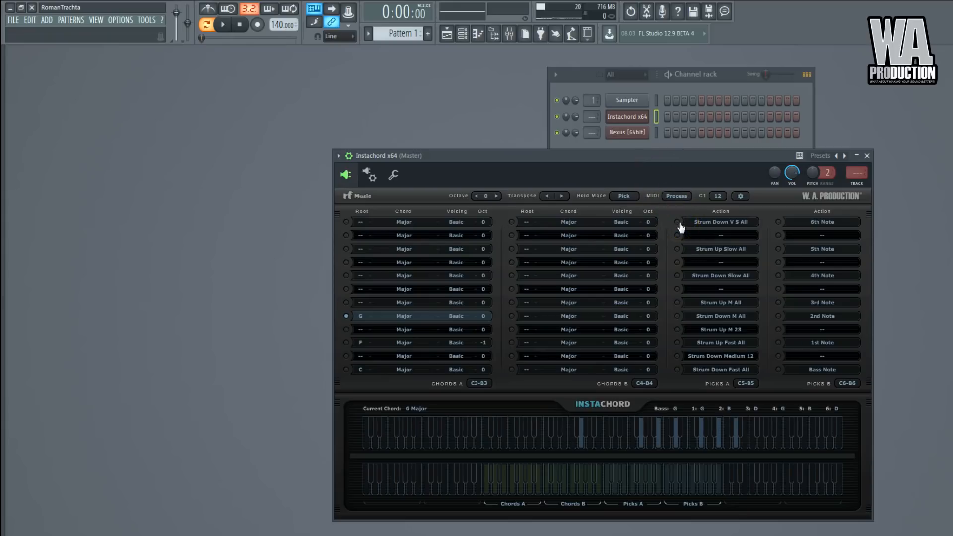
# Step: Trigger Strum Down V S All and Strum Up M All picks, then strum the F Major chord downward
pyautogui.click(678, 222)
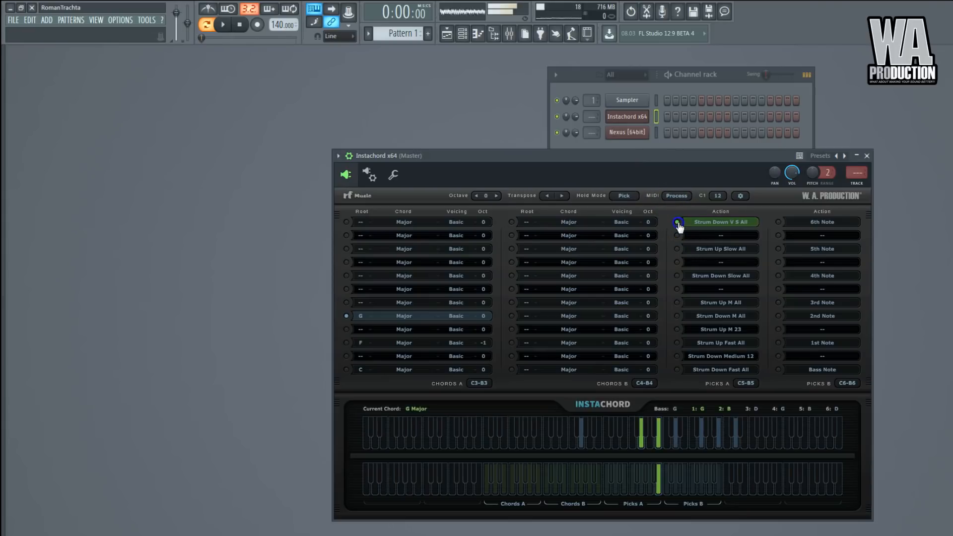
pyautogui.click(678, 248)
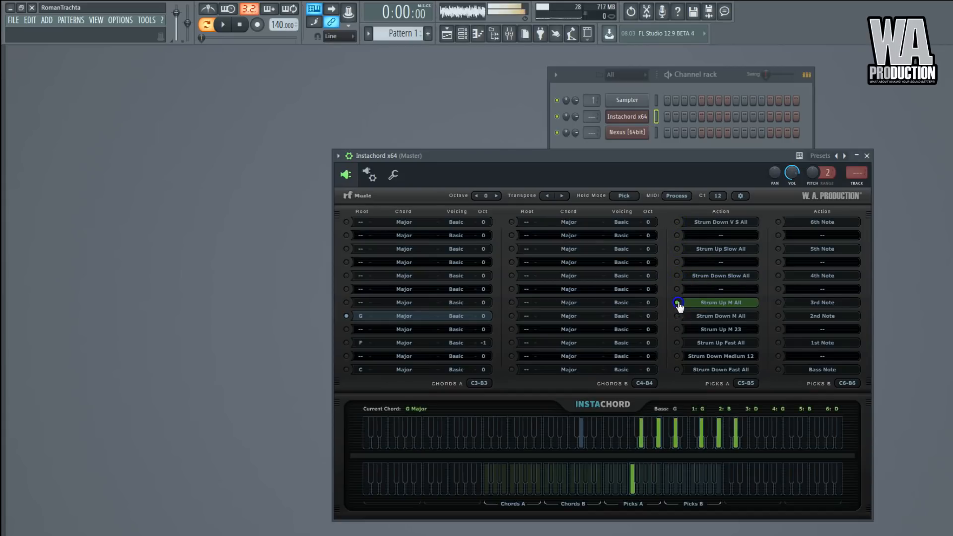
pyautogui.click(346, 343)
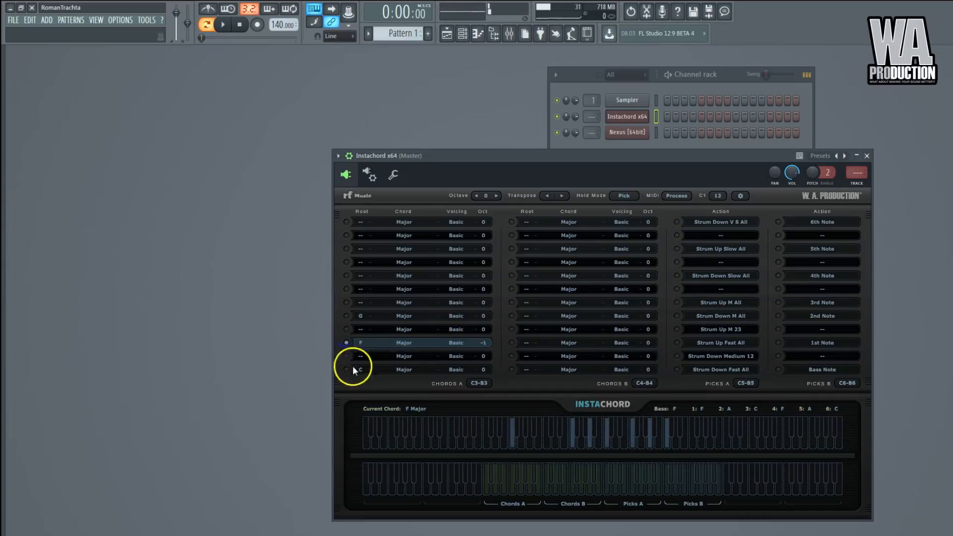
pyautogui.click(676, 221)
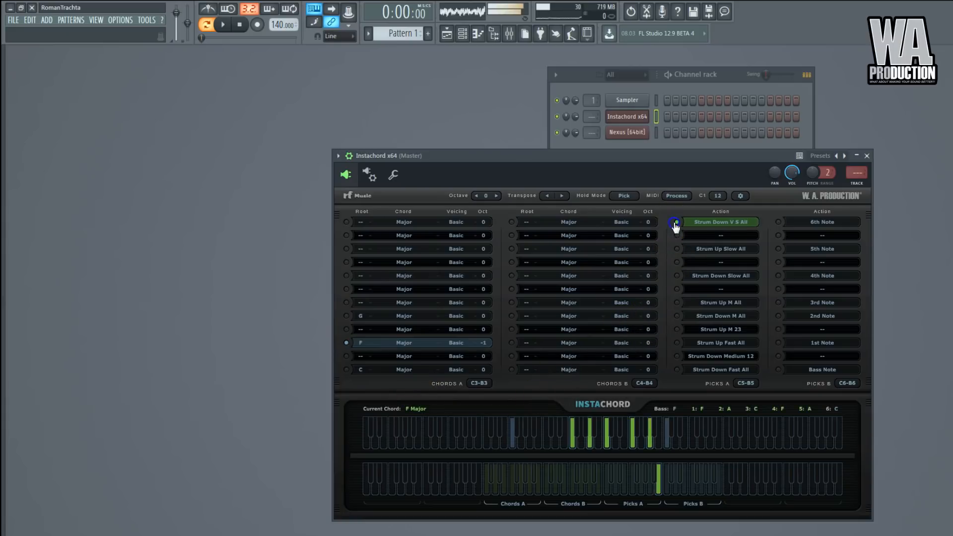
pyautogui.click(676, 222)
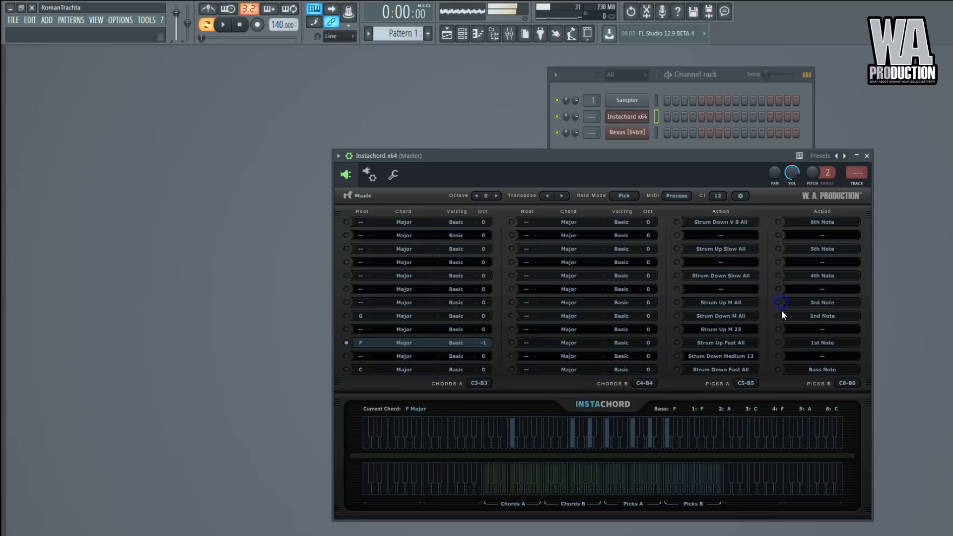
pyautogui.moveTo(778, 373)
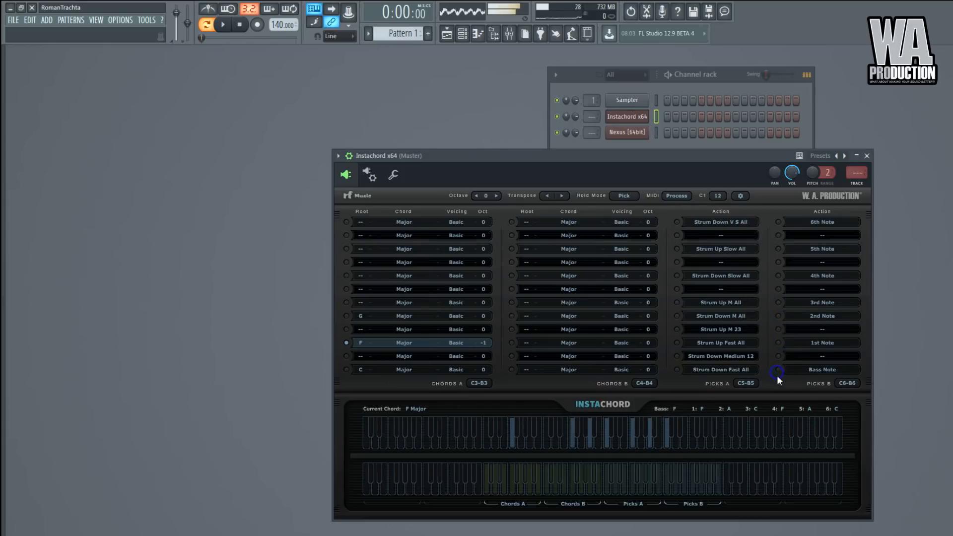
pyautogui.moveTo(661, 199)
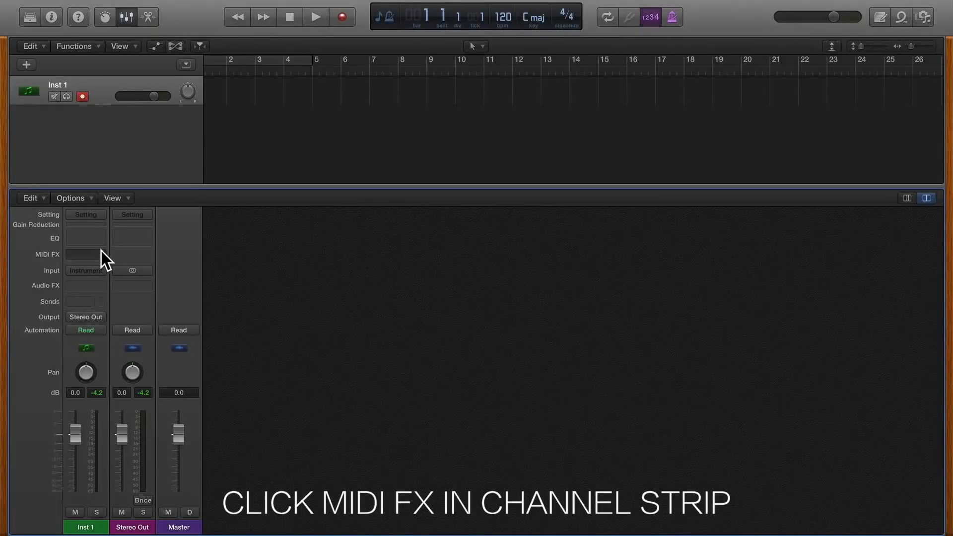
# Step: Load Instachord from WA Production as Inst 1's MIDI effect
pyautogui.click(85, 254)
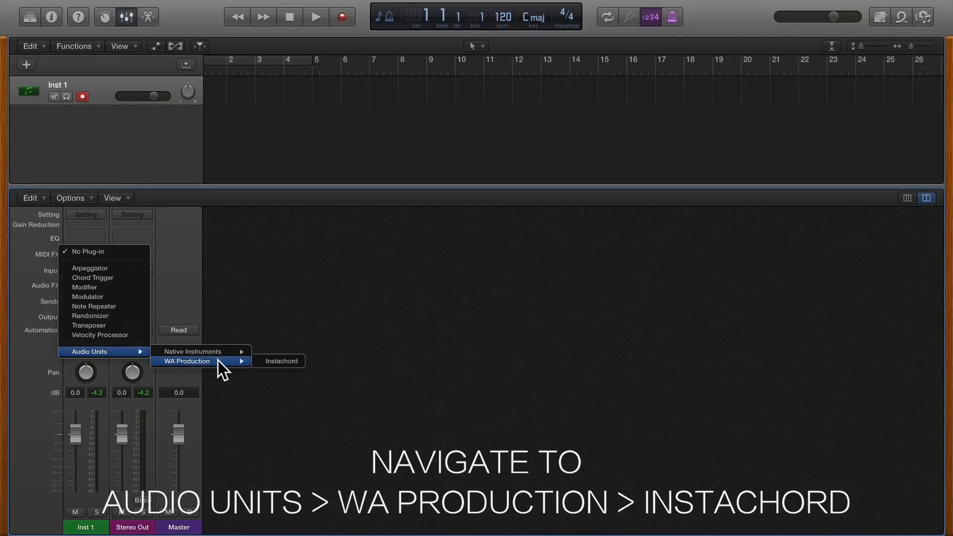
pyautogui.click(281, 361)
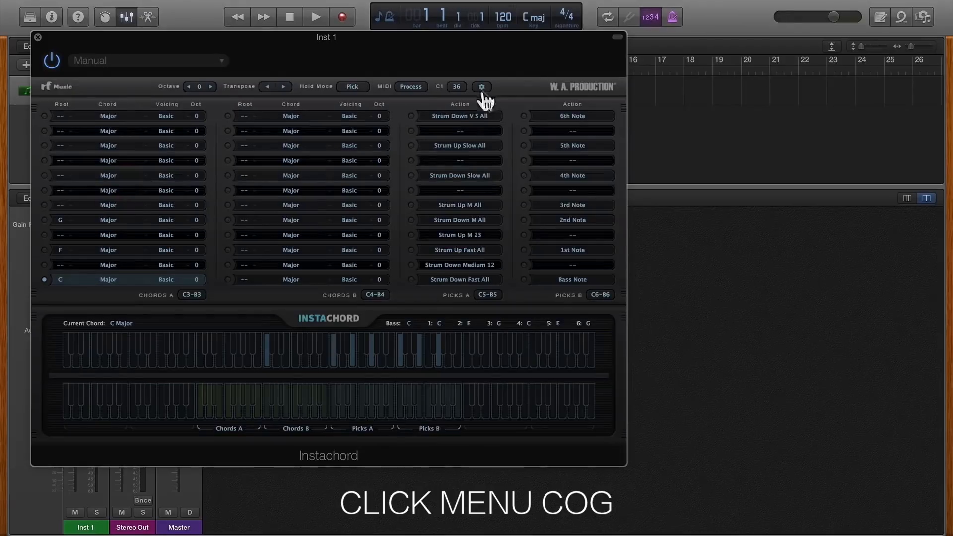
# Step: Authorize Instachord from its About page and dismiss the success message
pyautogui.click(480, 86)
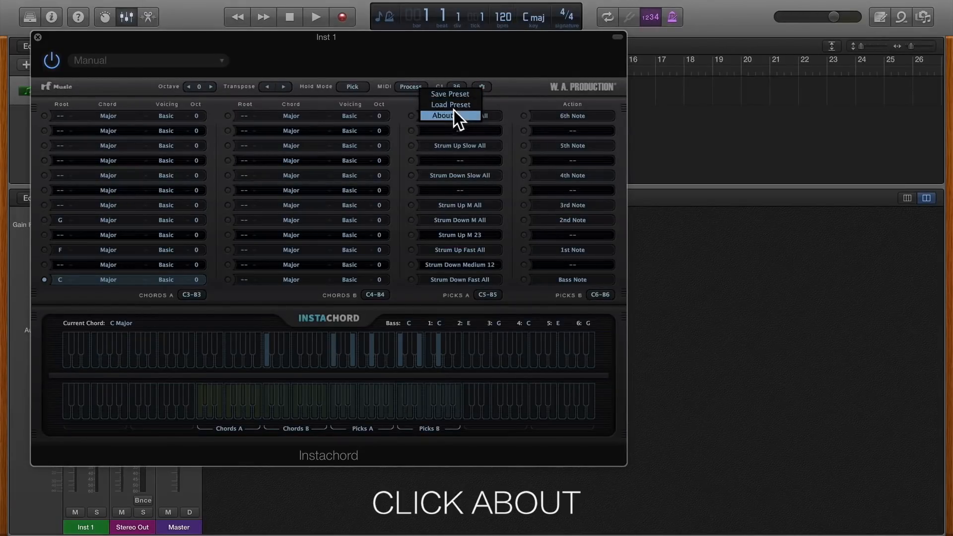
pyautogui.click(441, 115)
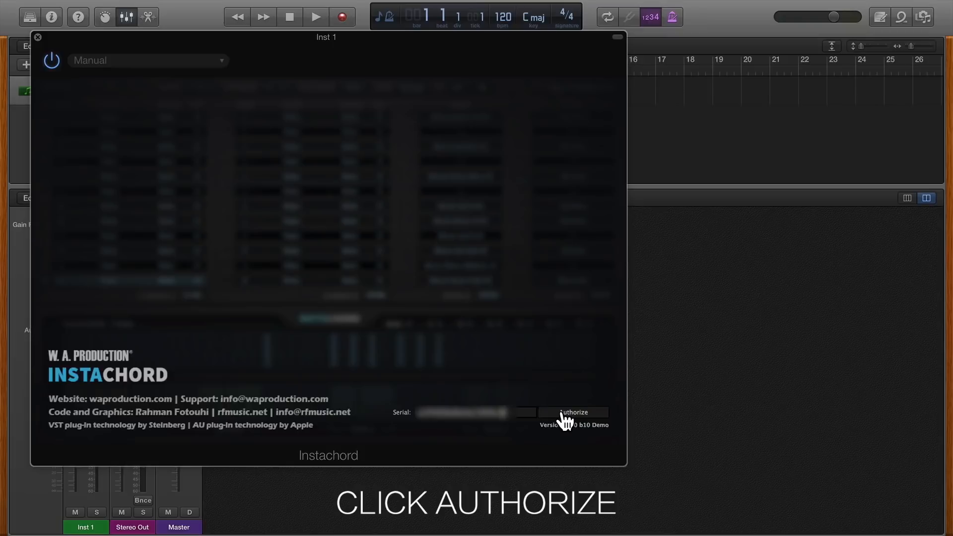
pyautogui.click(571, 412)
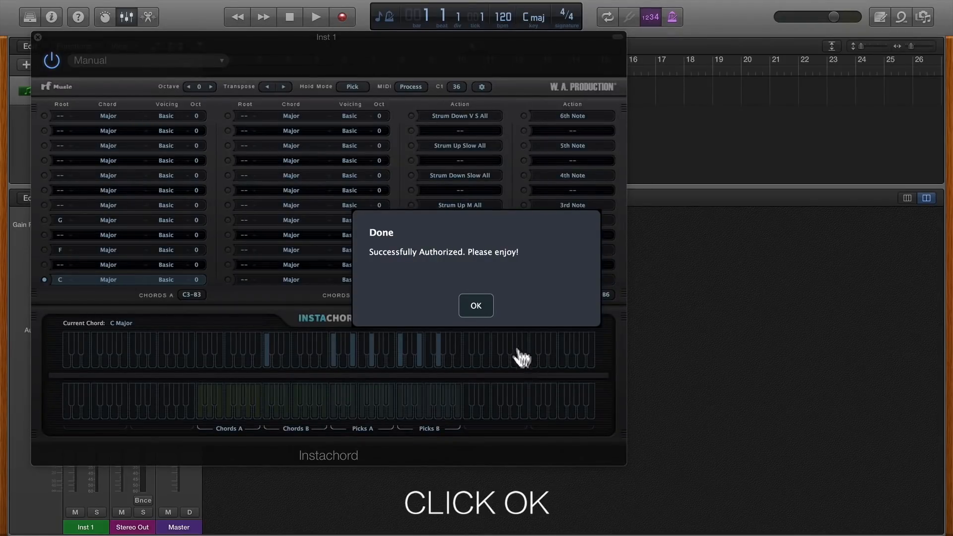
pyautogui.click(476, 305)
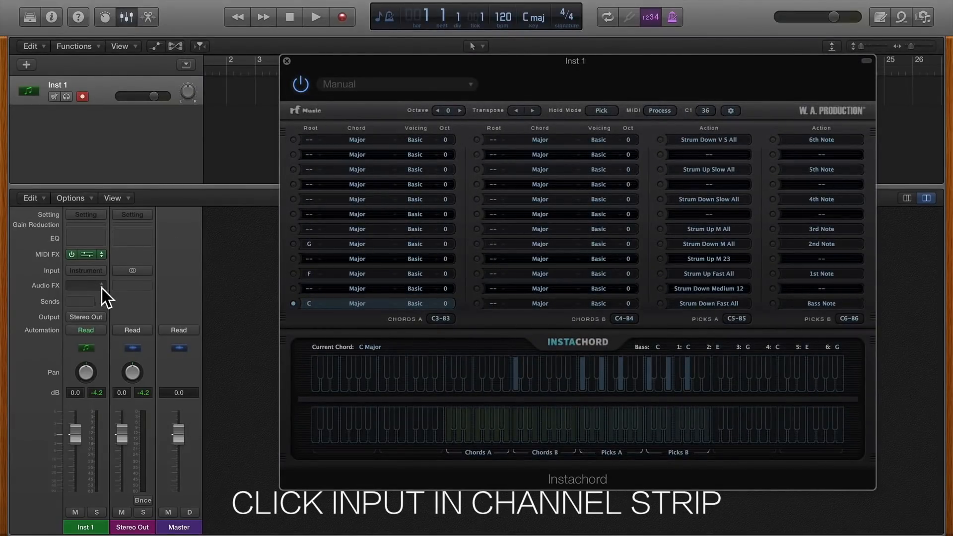
# Step: Load the stereo ES2 synth as Inst 1's instrument
pyautogui.click(86, 271)
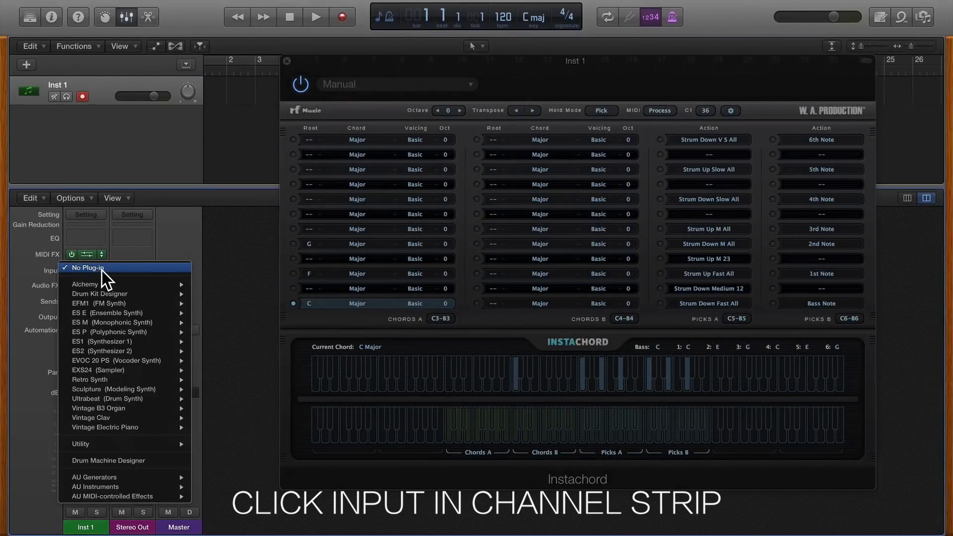
pyautogui.moveTo(121, 350)
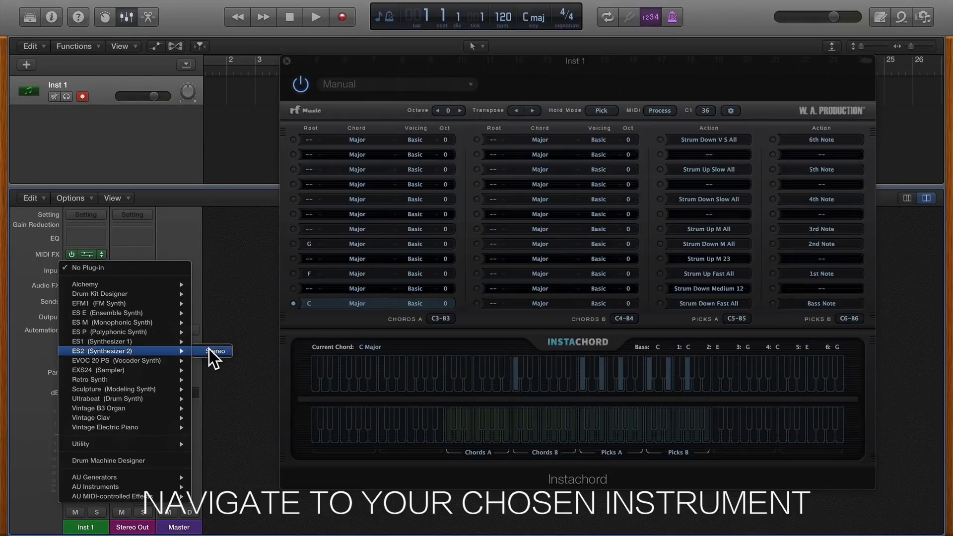
pyautogui.click(216, 351)
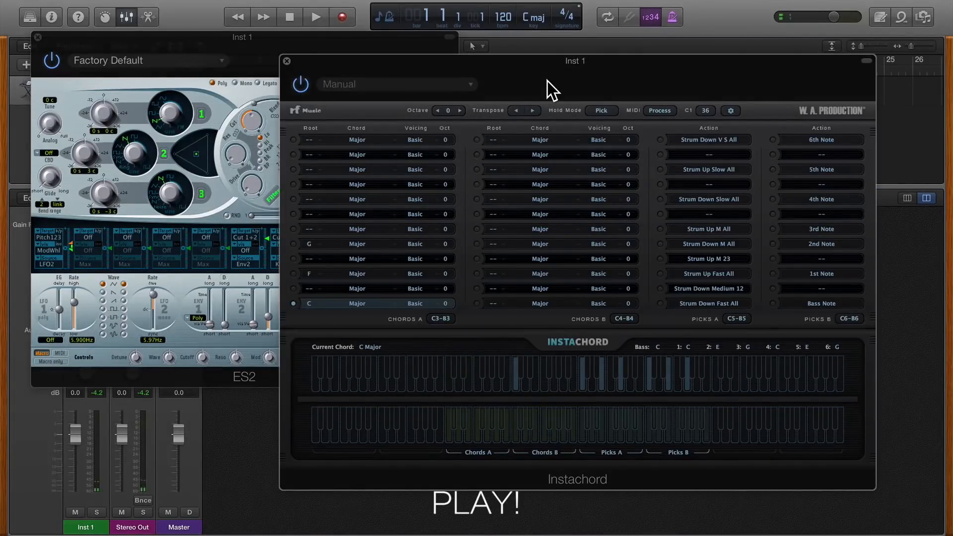
pyautogui.click(295, 273)
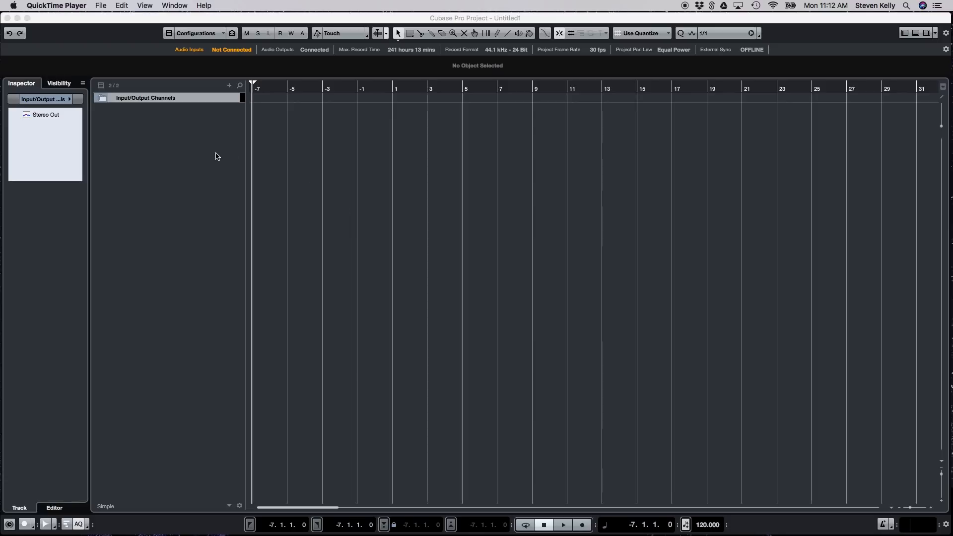
pyautogui.moveTo(165, 146)
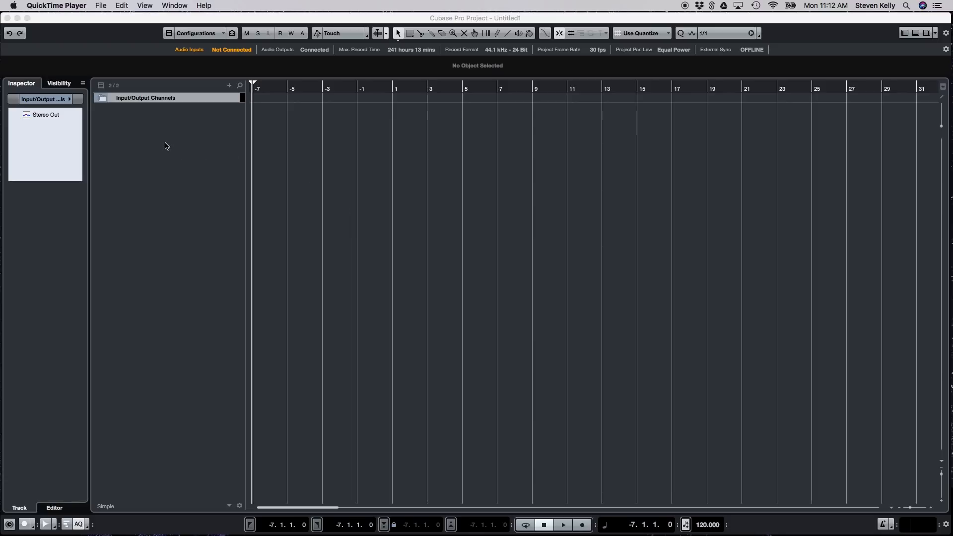
# Step: Add an instrument track playing W.A.Production Instachord and close its plugin window
pyautogui.rightClick(167, 146)
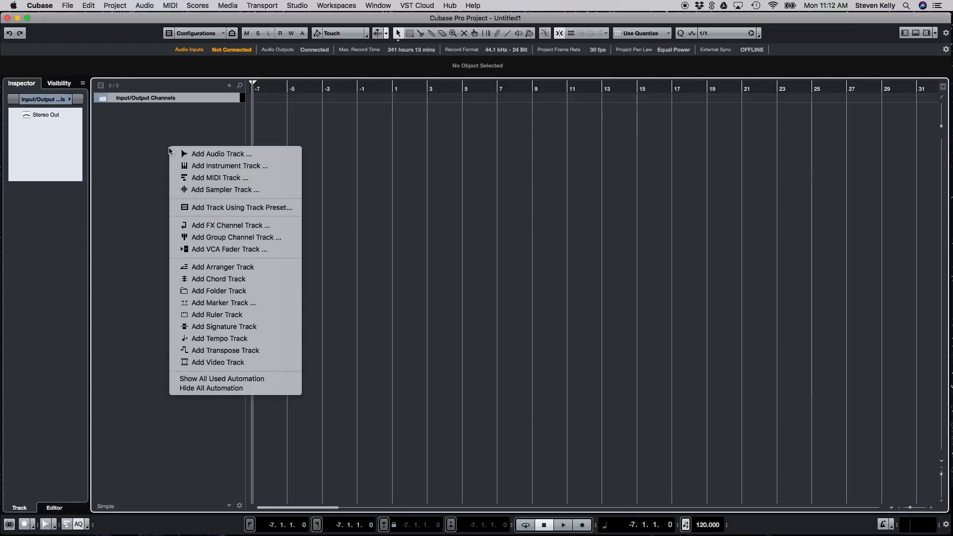
pyautogui.click(229, 166)
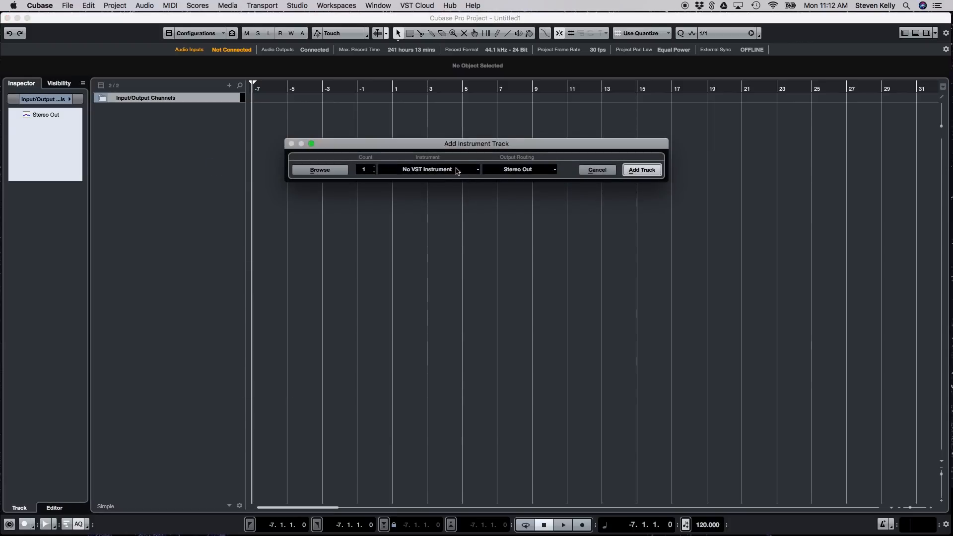
pyautogui.click(430, 169)
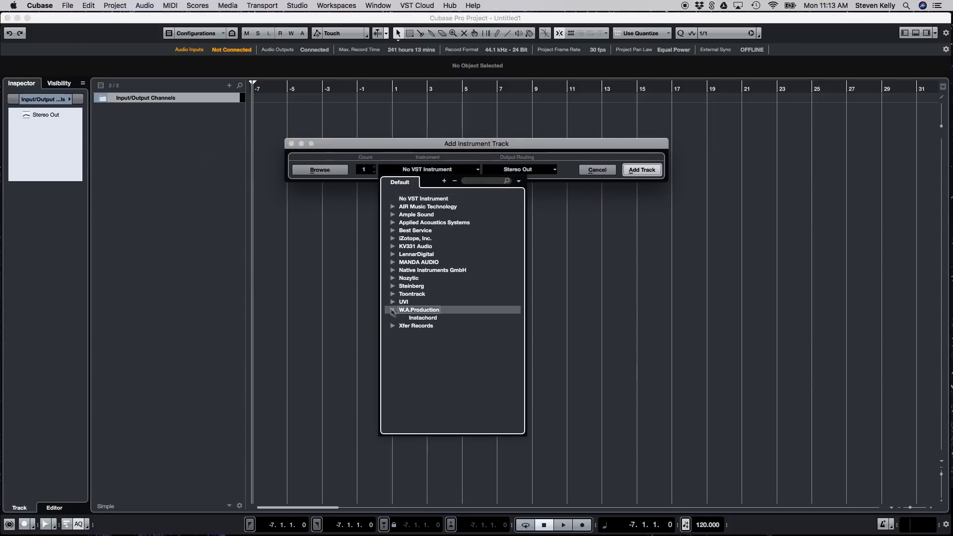
pyautogui.click(423, 317)
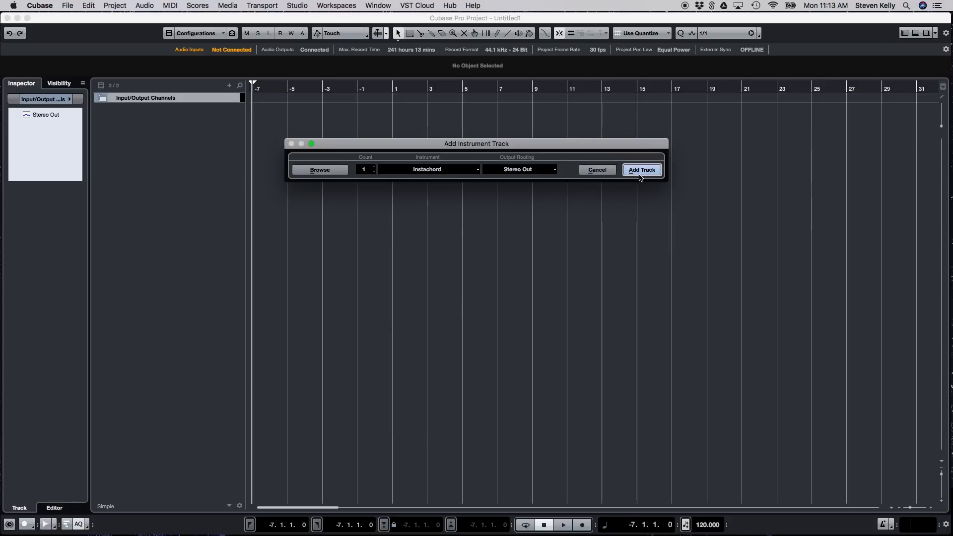
pyautogui.click(641, 170)
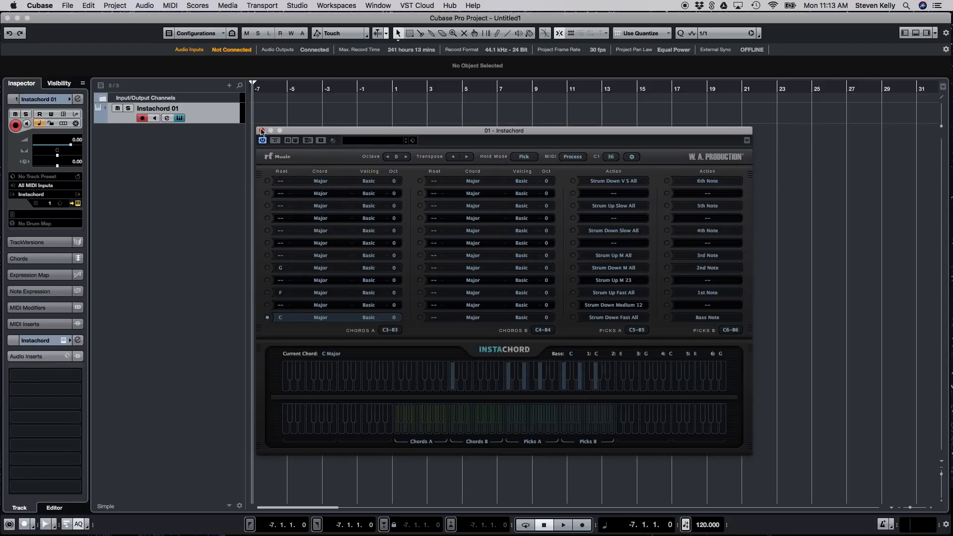
pyautogui.click(261, 131)
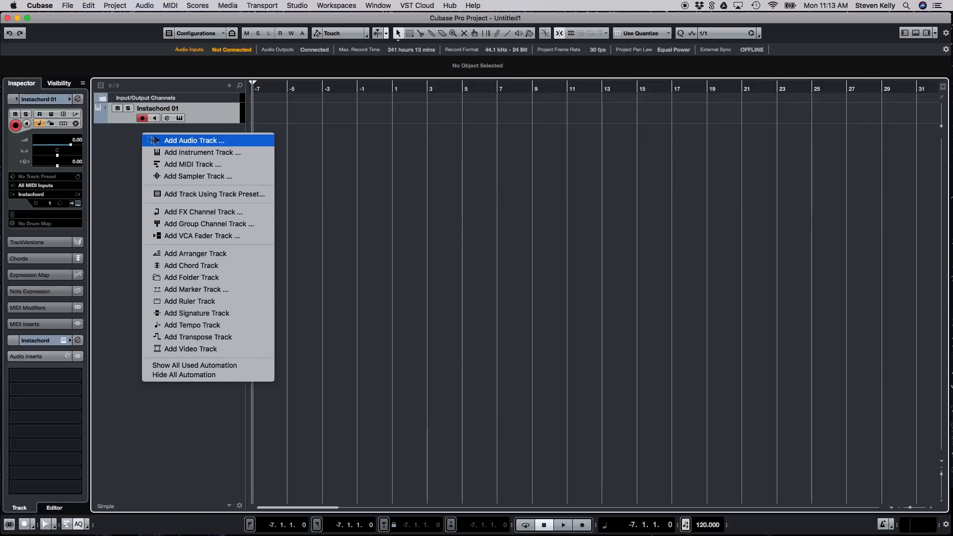
# Step: Add a Sylenth1 instrument track and select the Sylenth1 01 track
pyautogui.click(201, 152)
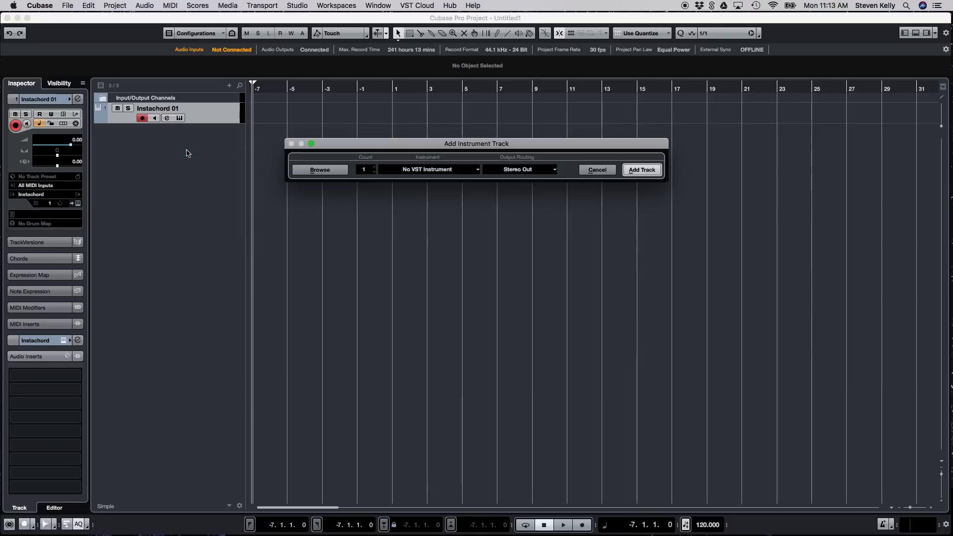
pyautogui.click(429, 169)
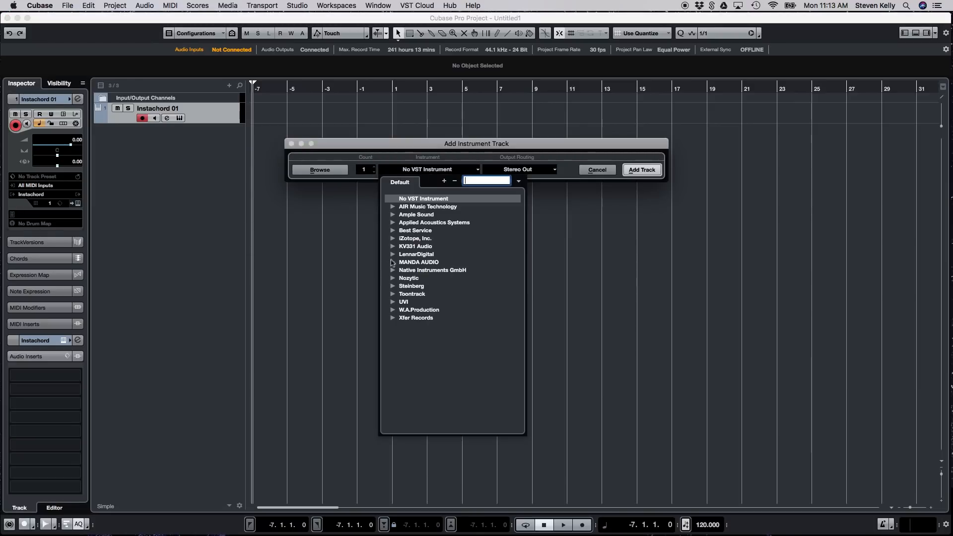
pyautogui.click(427, 169)
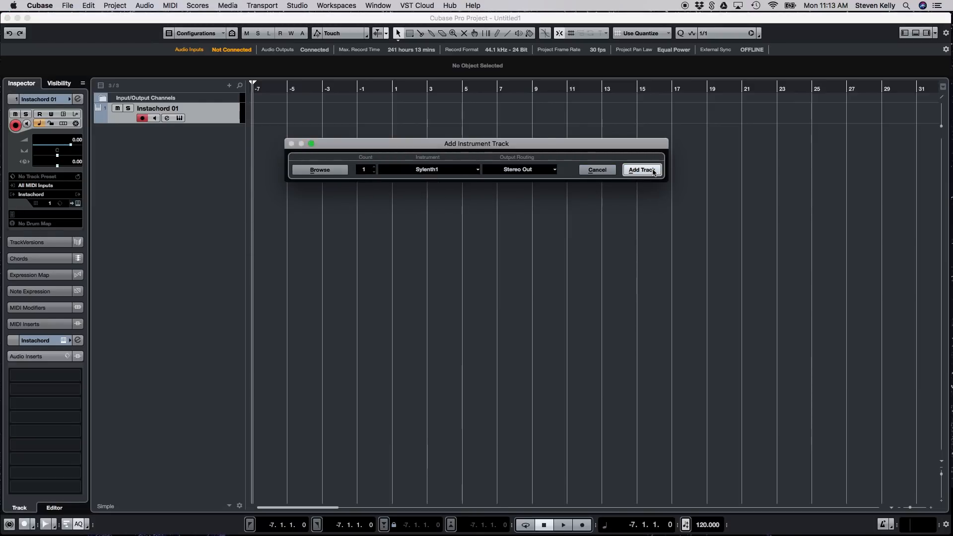
pyautogui.click(642, 170)
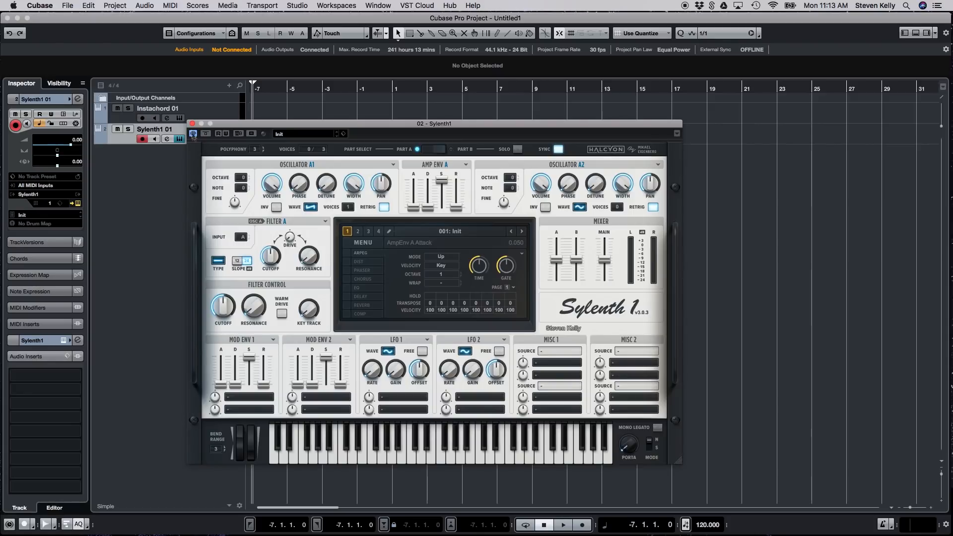
pyautogui.click(192, 123)
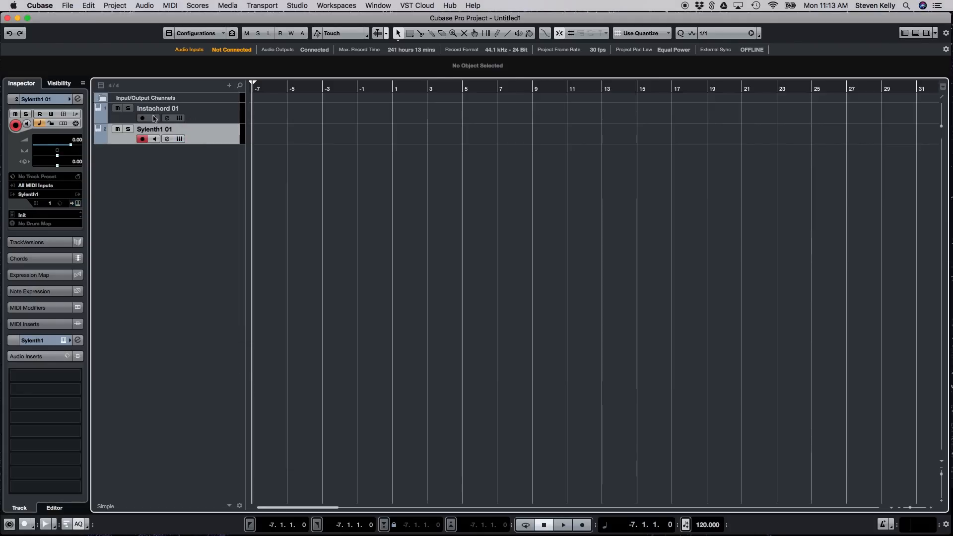
pyautogui.moveTo(148, 139)
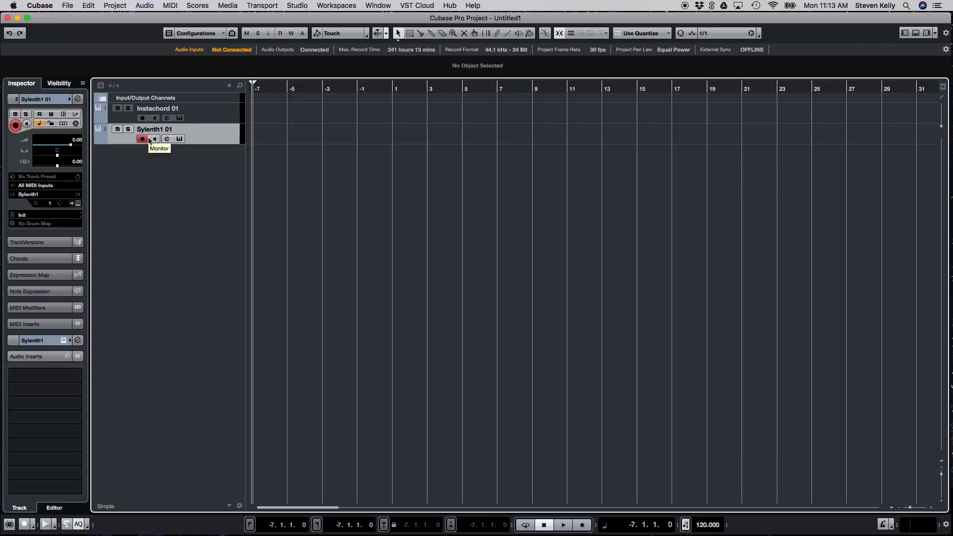
pyautogui.moveTo(28, 194)
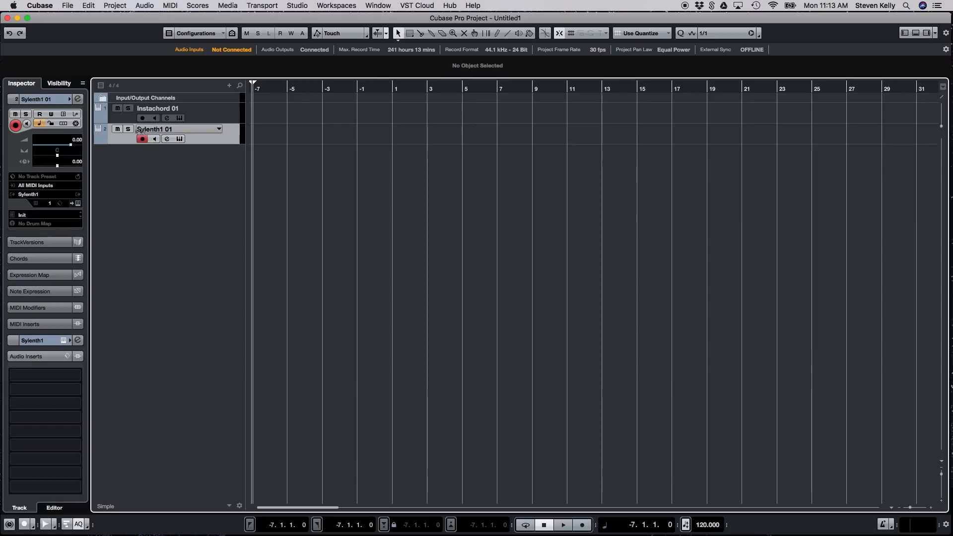
pyautogui.moveTo(155, 129)
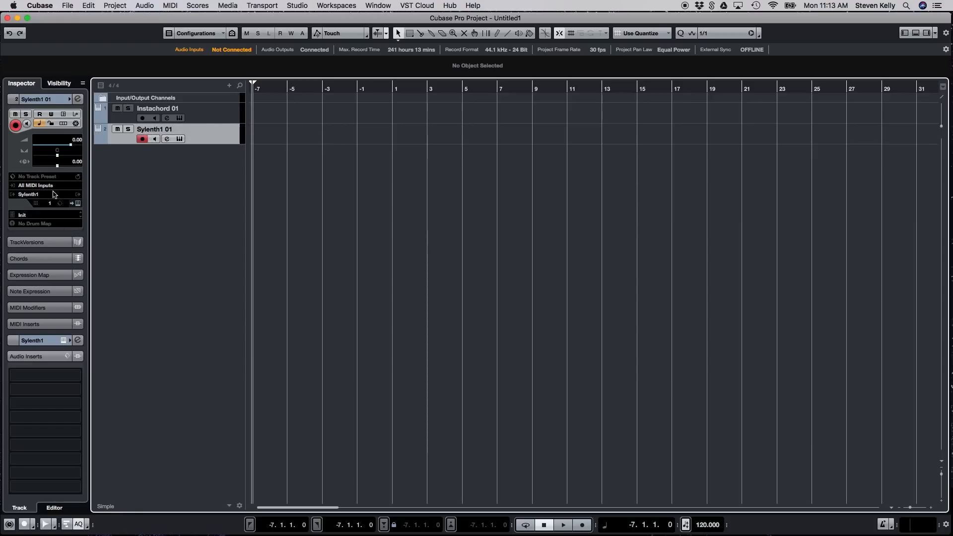
pyautogui.moveTo(42, 203)
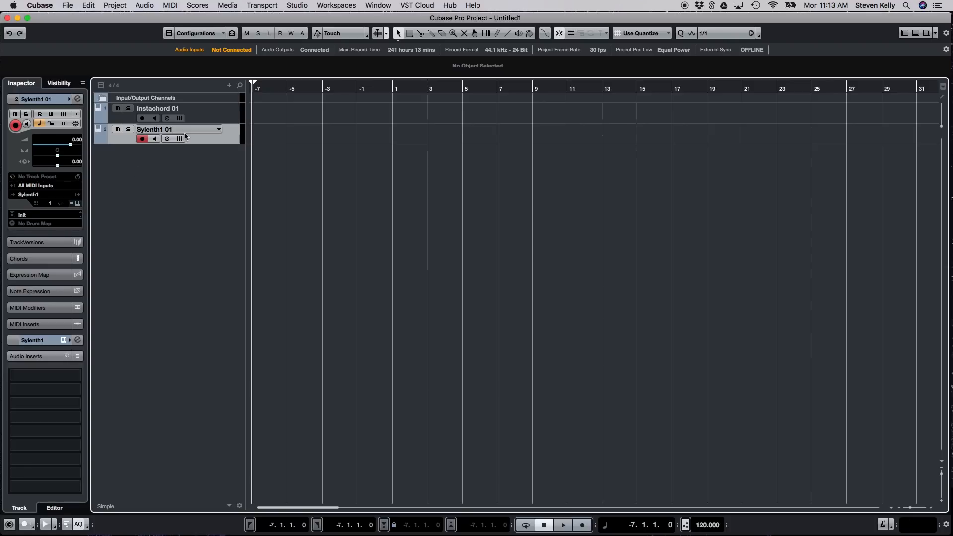
pyautogui.moveTo(180, 135)
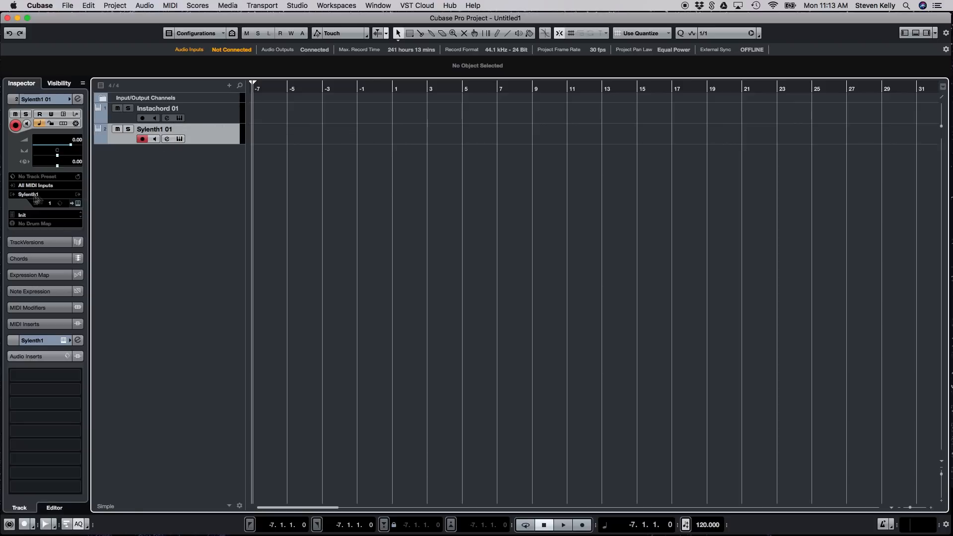
# Step: Show the MIDI input source choices for the Sylenth1 01 track in the Inspector
pyautogui.click(42, 194)
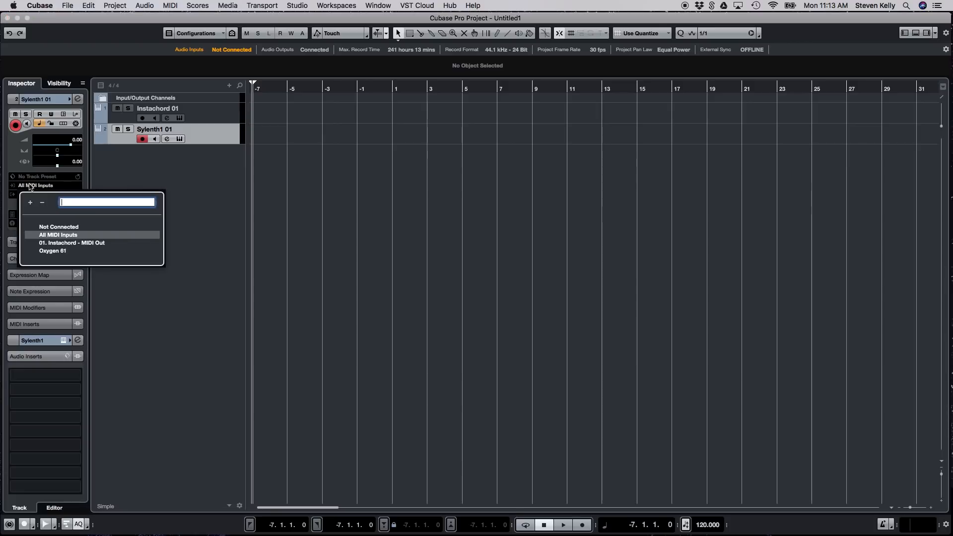
# Step: Route Sylenth1 01's MIDI input to '01. Instachord - MIDI Out', then select Instachord 01
pyautogui.click(71, 242)
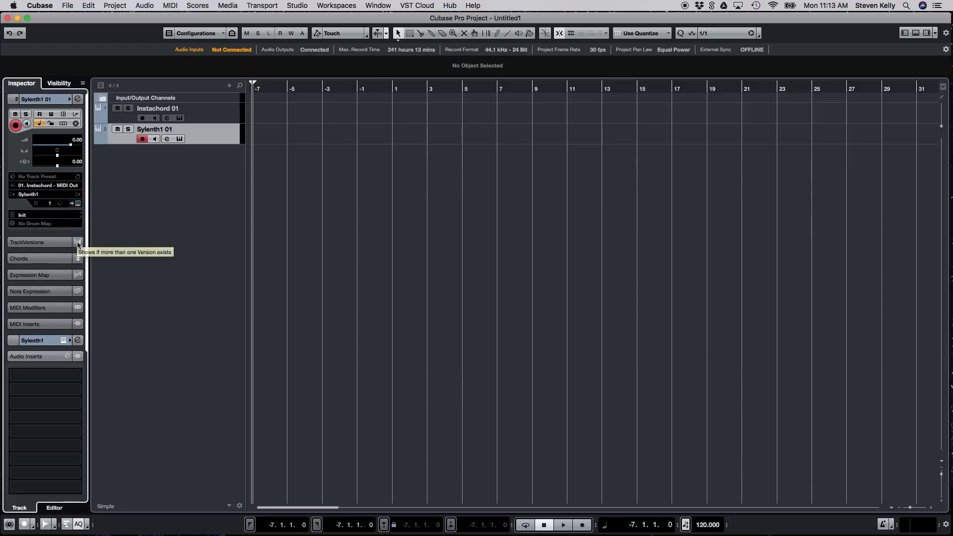
pyautogui.moveTo(128, 140)
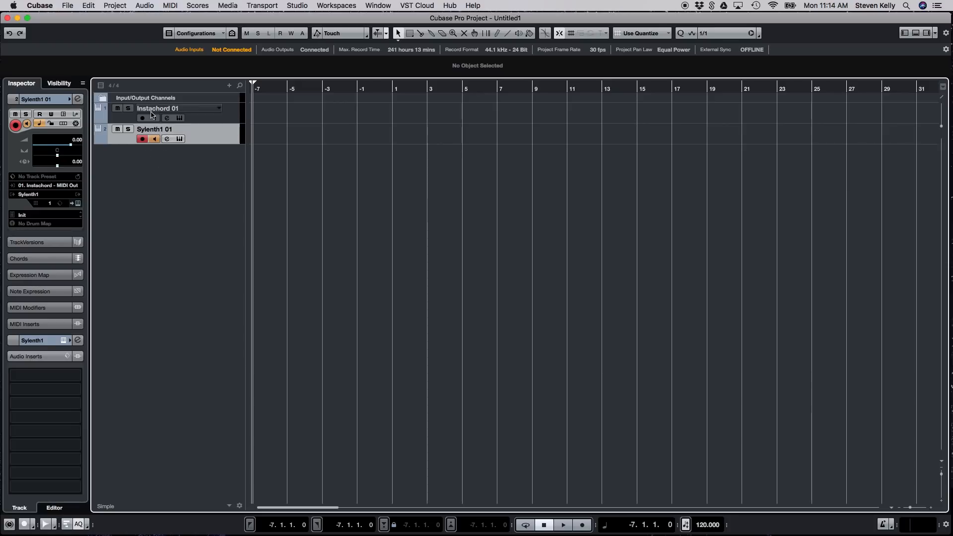
pyautogui.moveTo(154, 139)
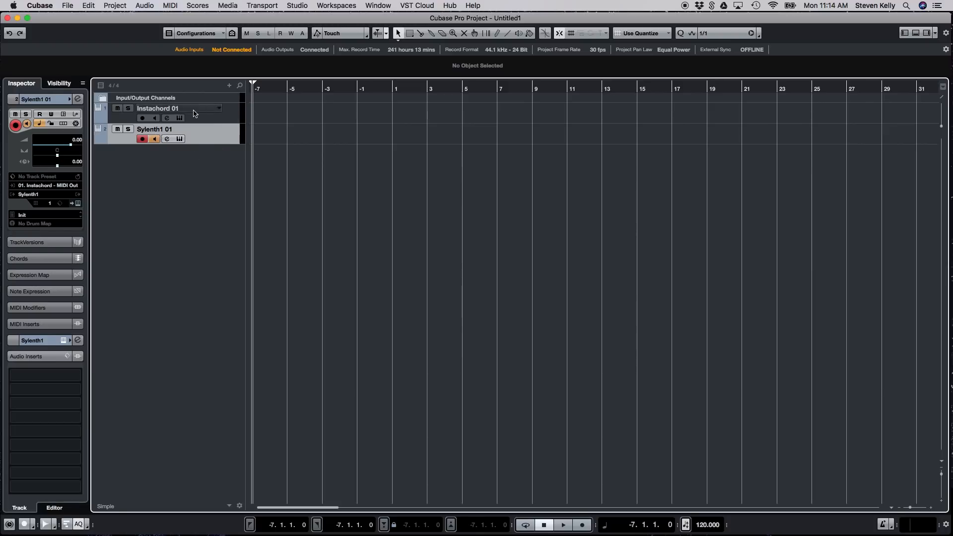
pyautogui.click(157, 108)
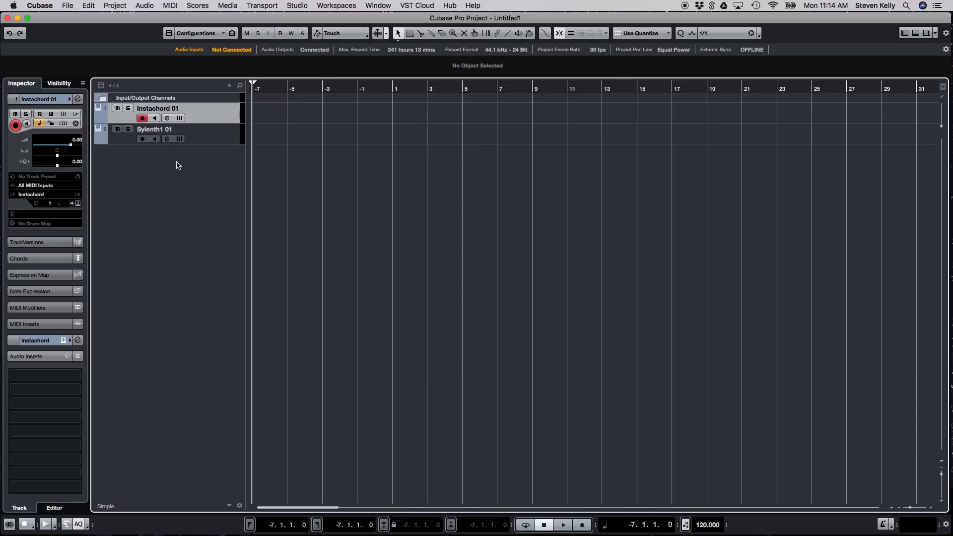
pyautogui.moveTo(155, 129)
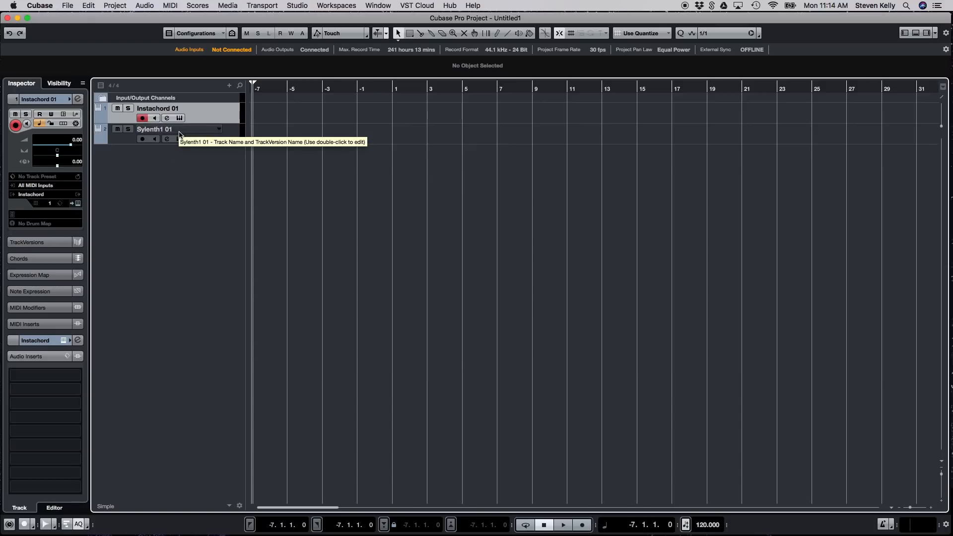
# Step: Check Sylenth1 01, then reselect Instachord 01 as the record-enabled track
pyautogui.click(155, 129)
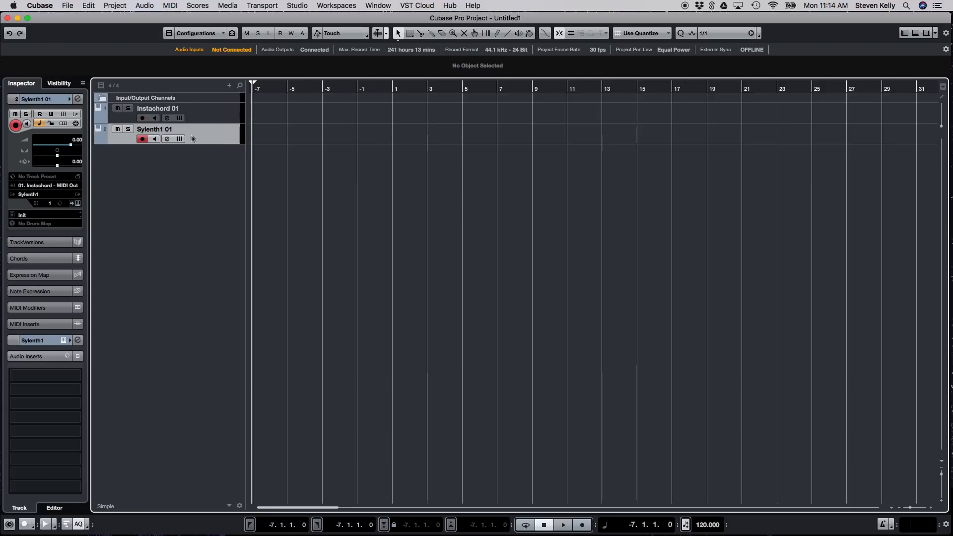
pyautogui.moveTo(155, 139)
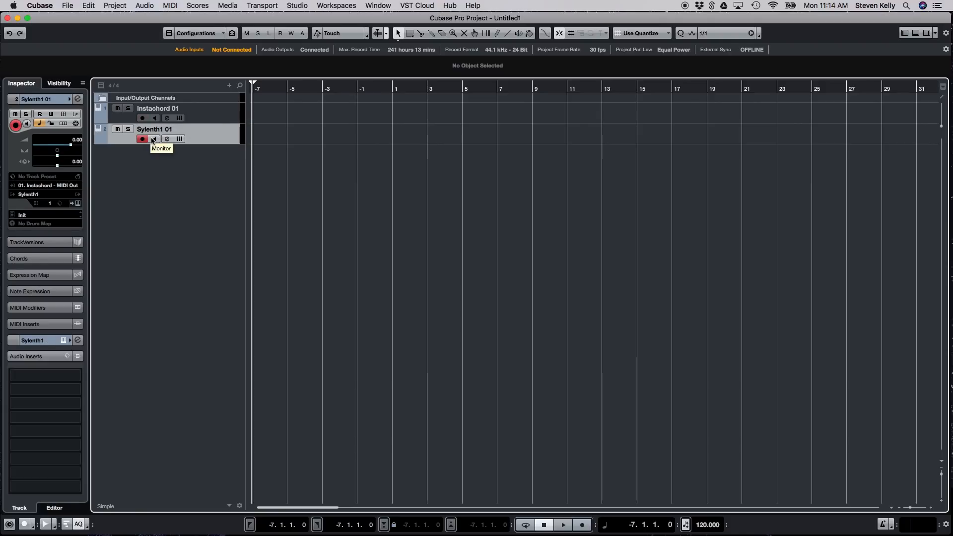
pyautogui.moveTo(166, 139)
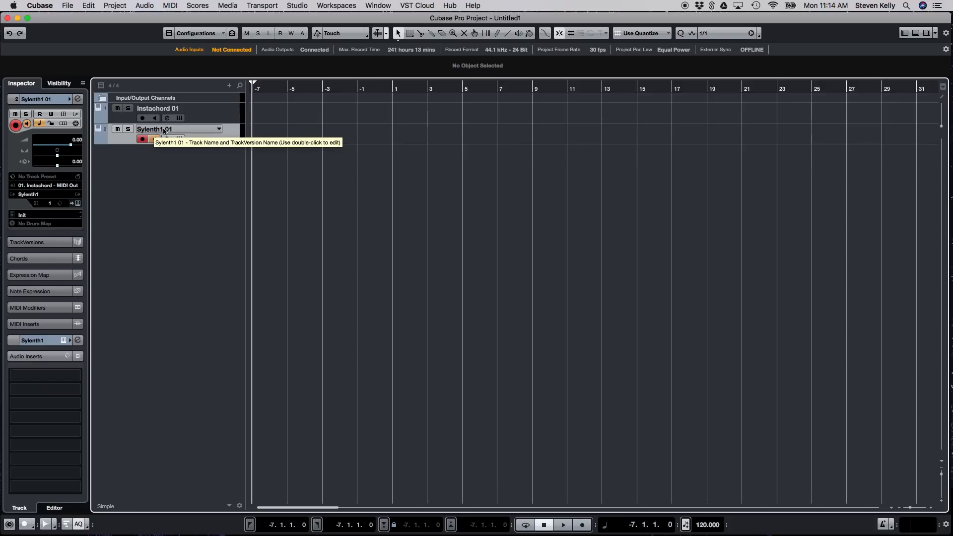
pyautogui.click(177, 108)
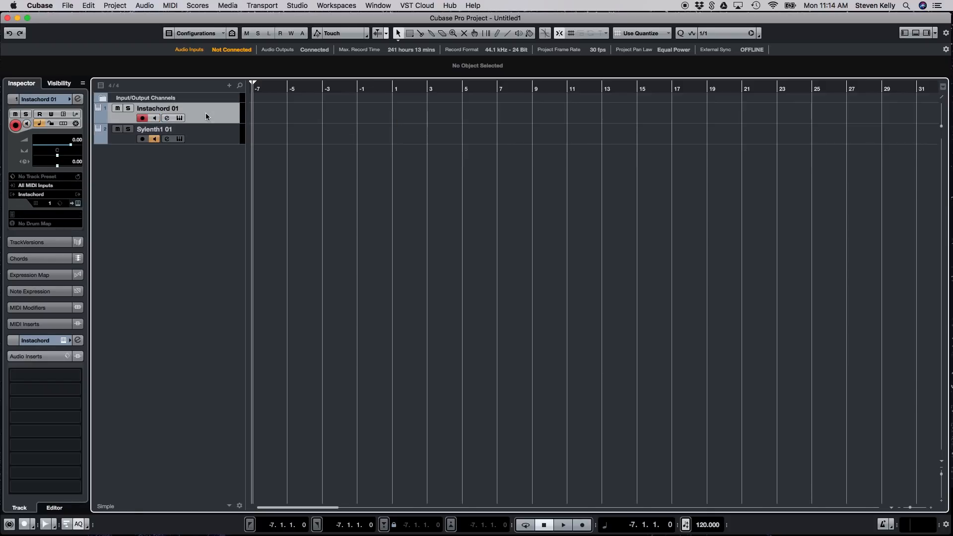
pyautogui.moveTo(198, 120)
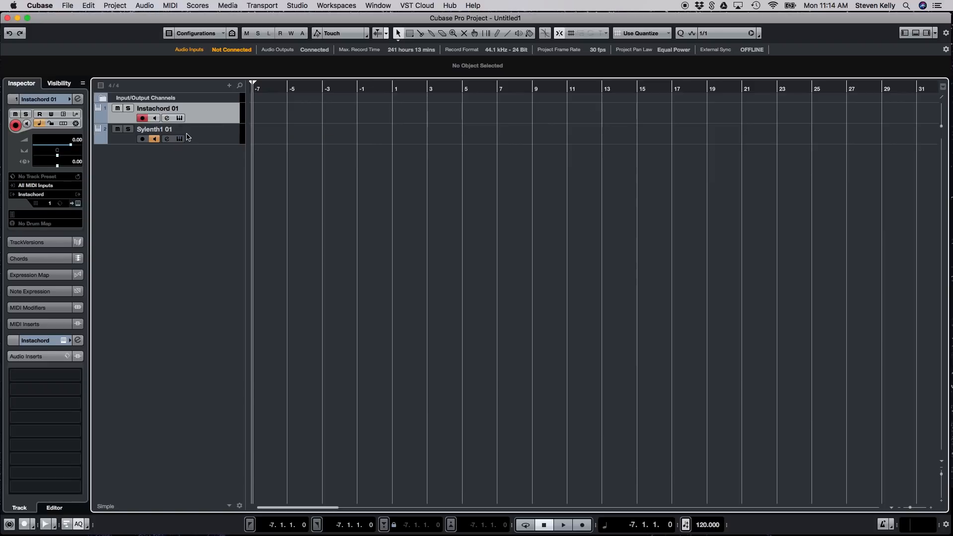
pyautogui.moveTo(158, 109)
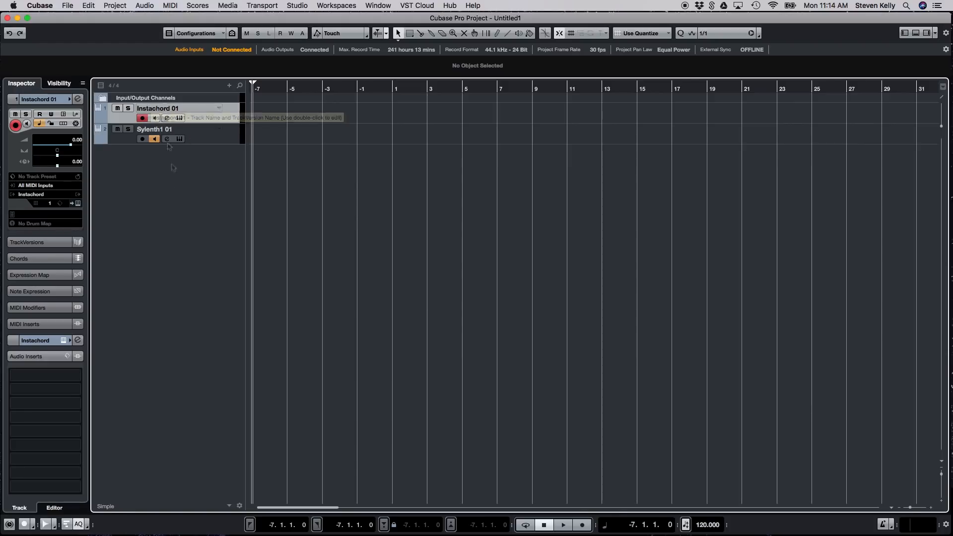
pyautogui.moveTo(159, 219)
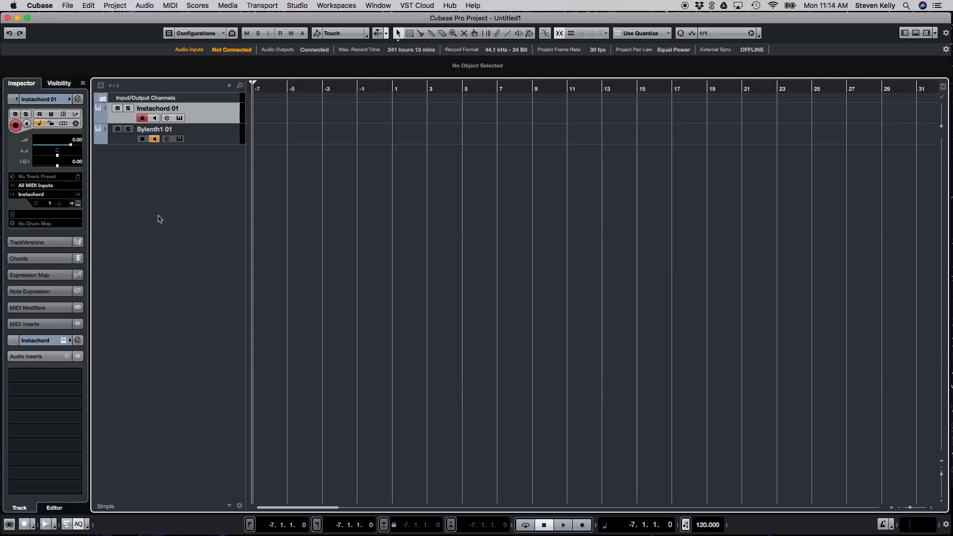
pyautogui.moveTo(264, 115)
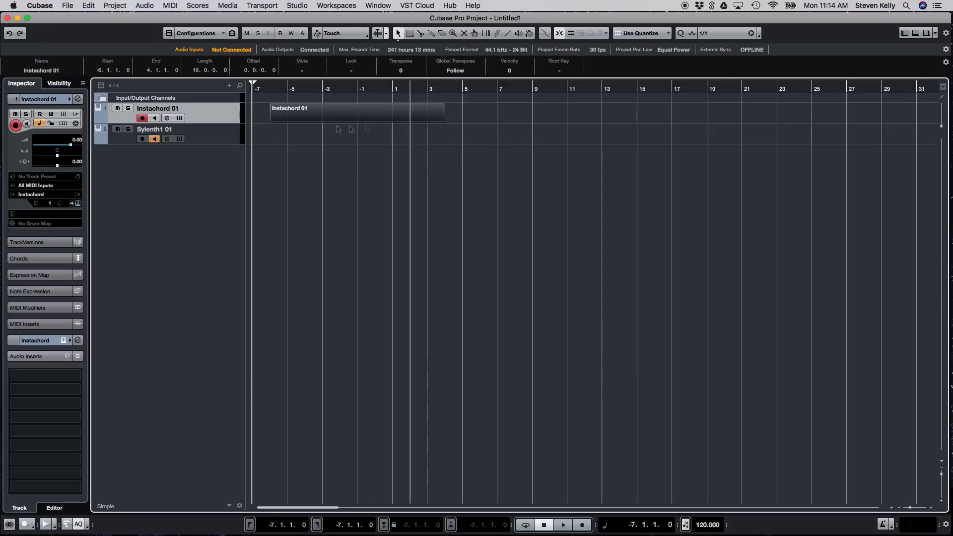
# Step: Select Sylenth1 01 to confirm its input shows Instachord's MIDI output
pyautogui.click(155, 129)
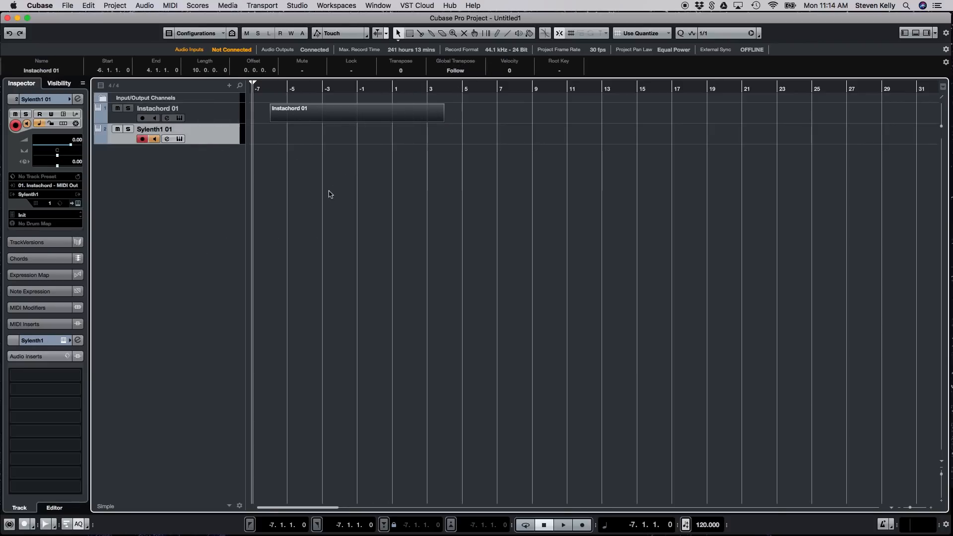
pyautogui.moveTo(175, 118)
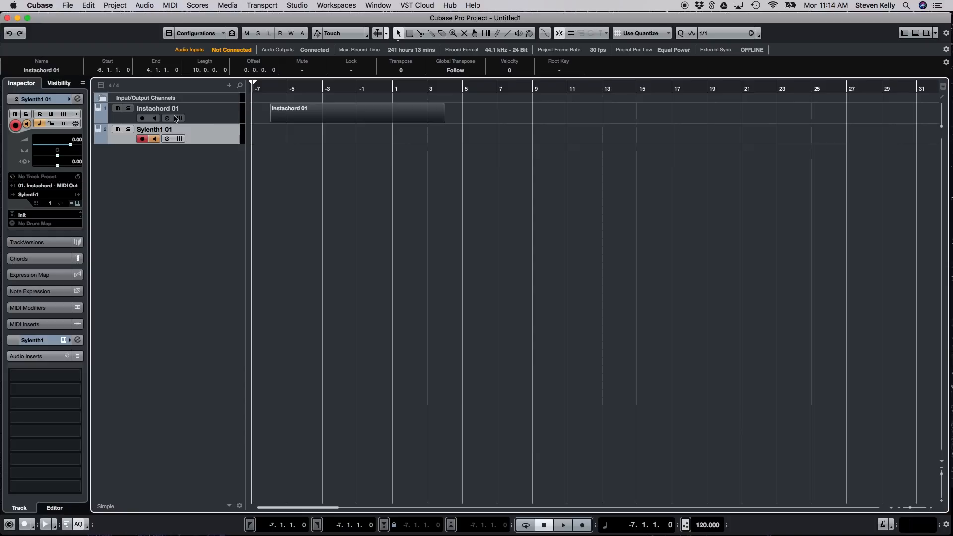